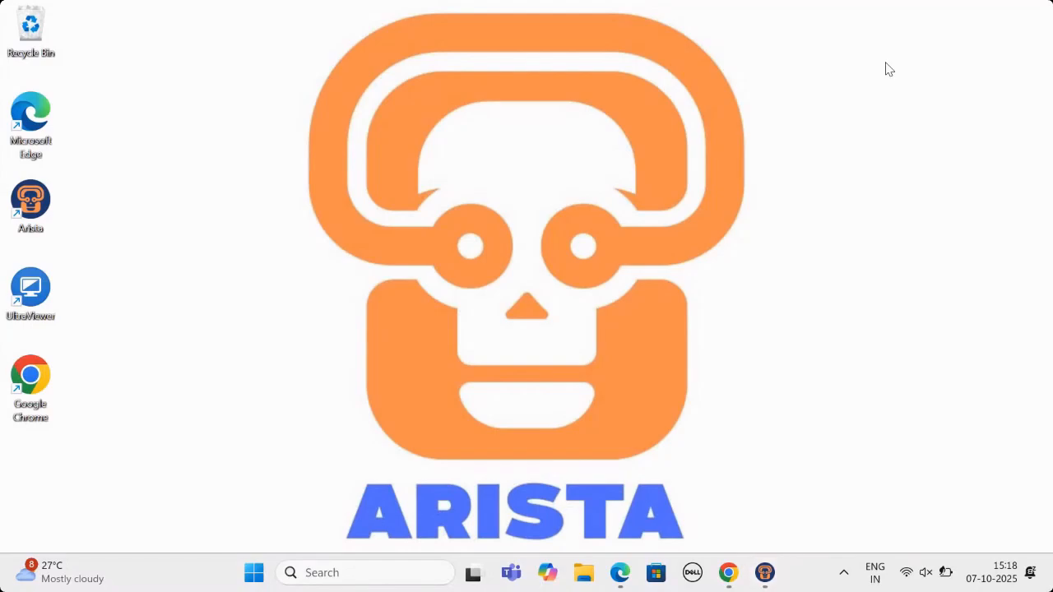
pyautogui.moveTo(776, 444)
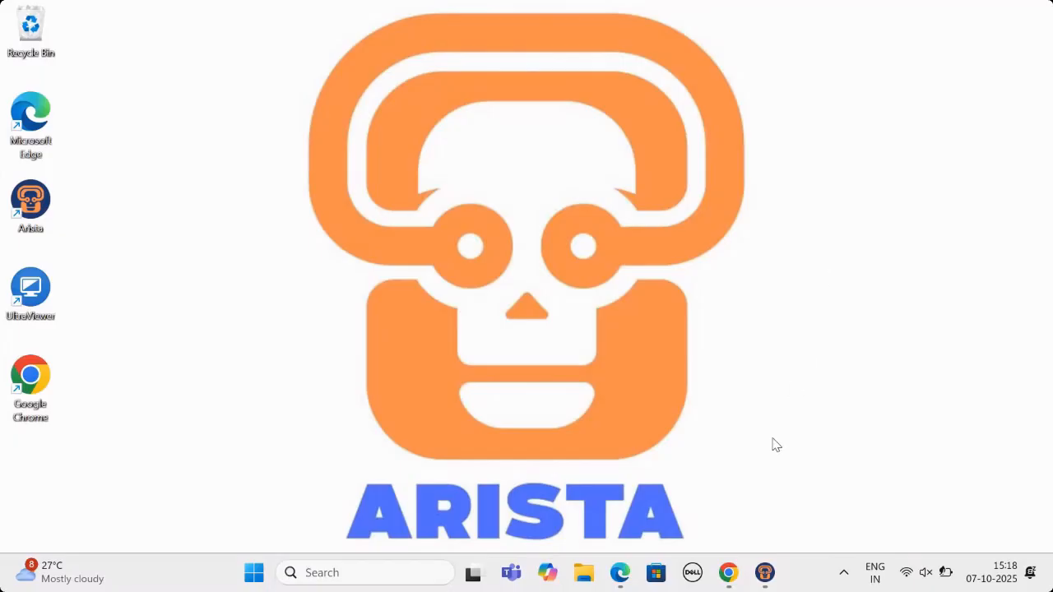
# Bring up the Arista home dashboard showing 80 attacks avoided and 80% protection.
pyautogui.click(763, 573)
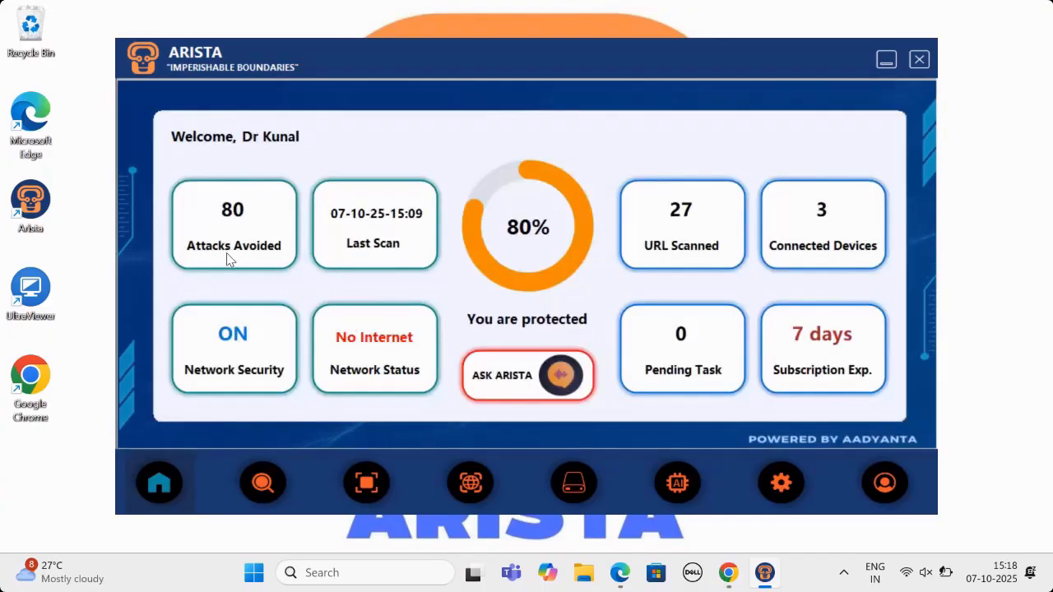
pyautogui.moveTo(265, 260)
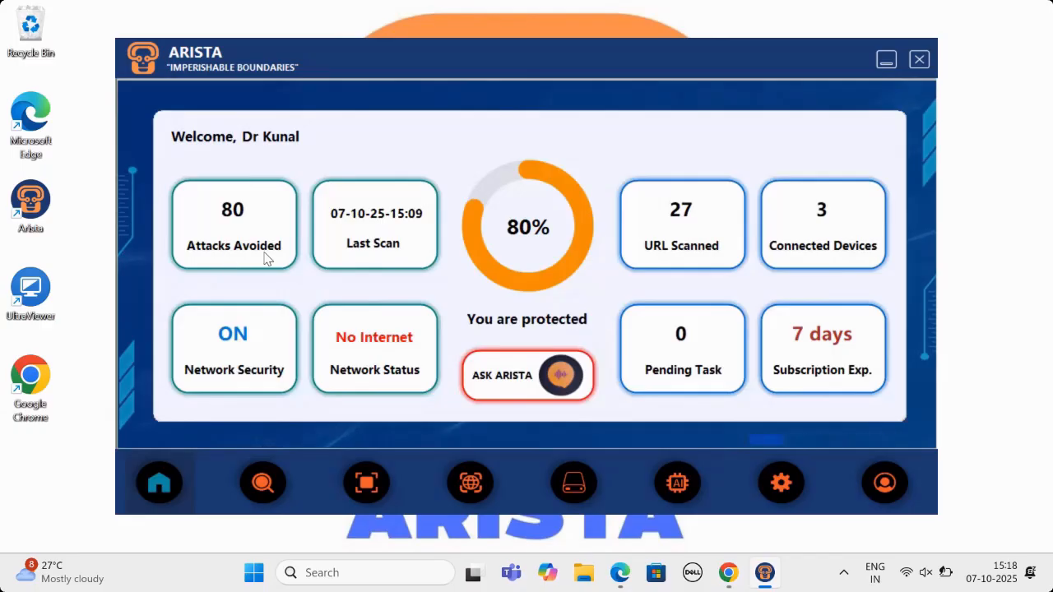
pyautogui.moveTo(239, 381)
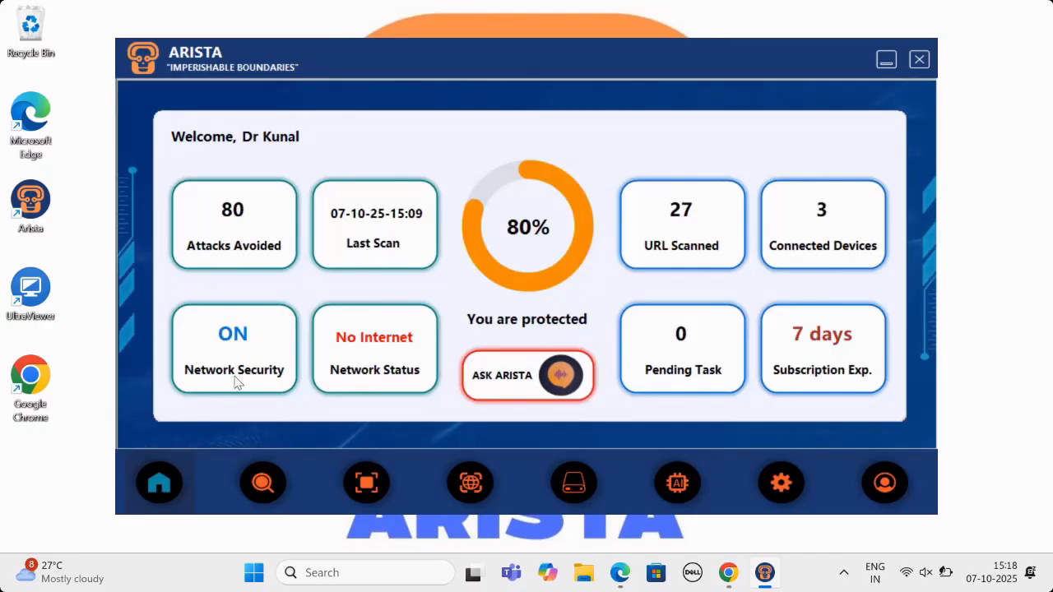
pyautogui.moveTo(365, 386)
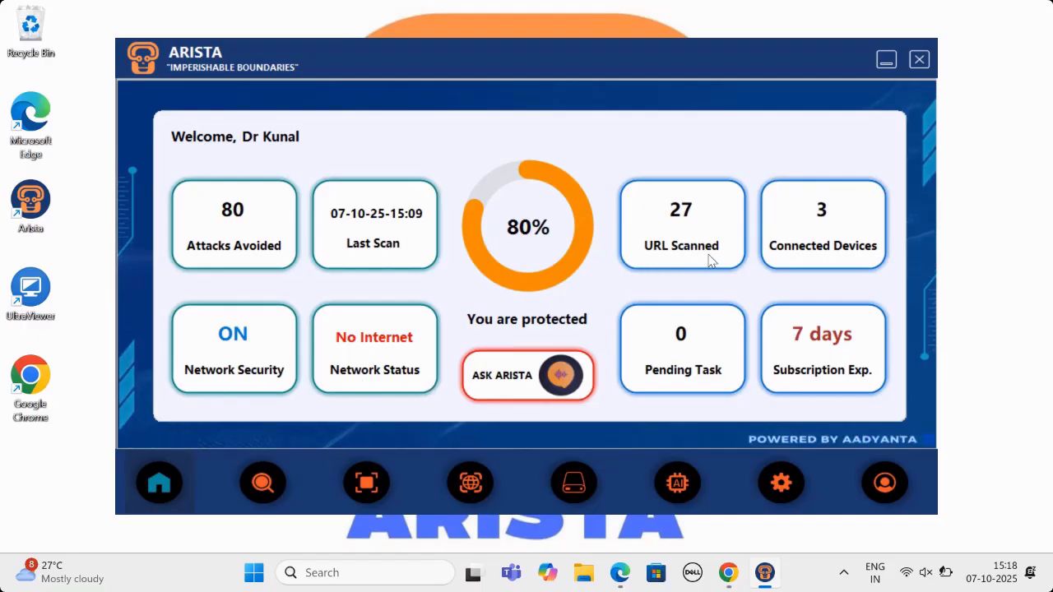
pyautogui.moveTo(671, 385)
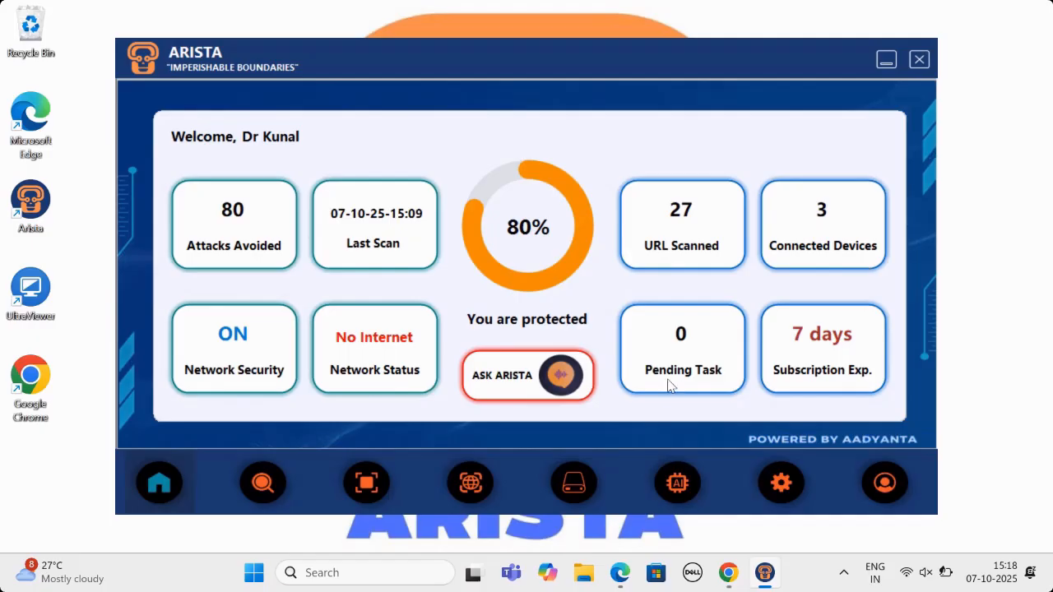
pyautogui.moveTo(727, 395)
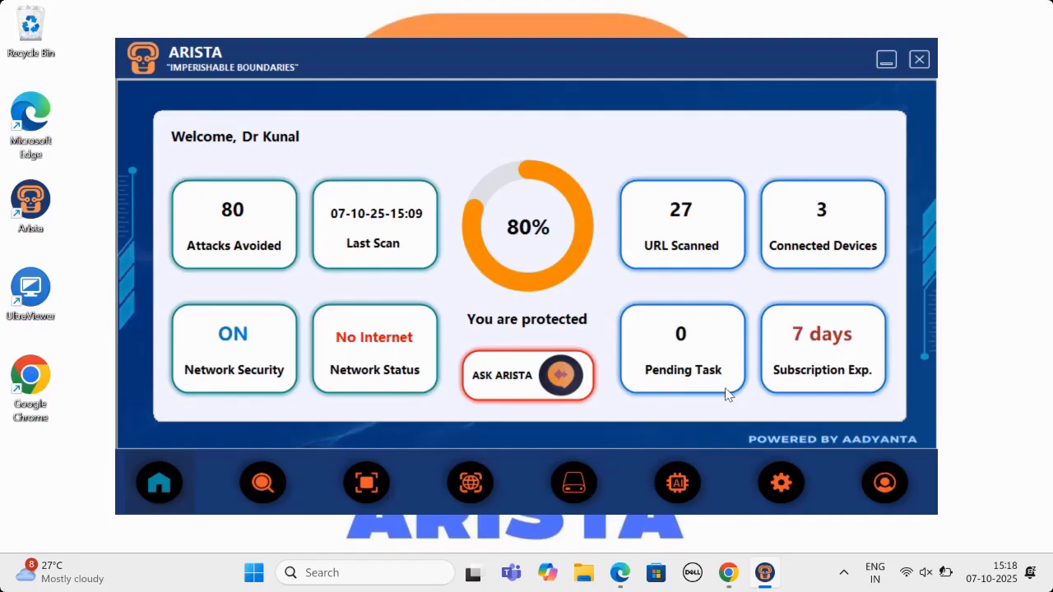
pyautogui.moveTo(480, 388)
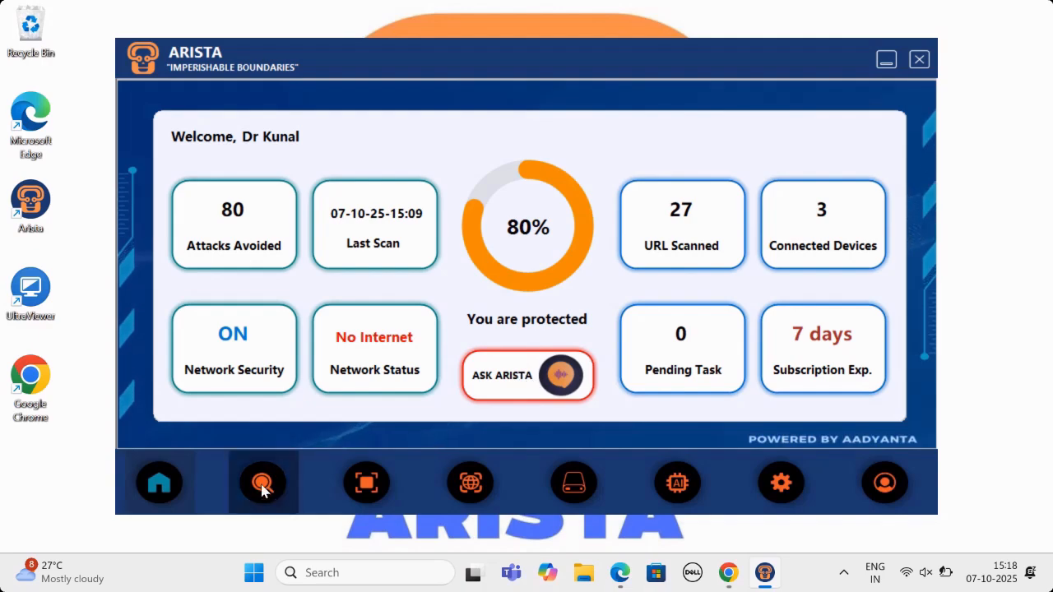
# Run a Moderate-level optimization from the optimization page and dismiss its success message.
pyautogui.click(264, 483)
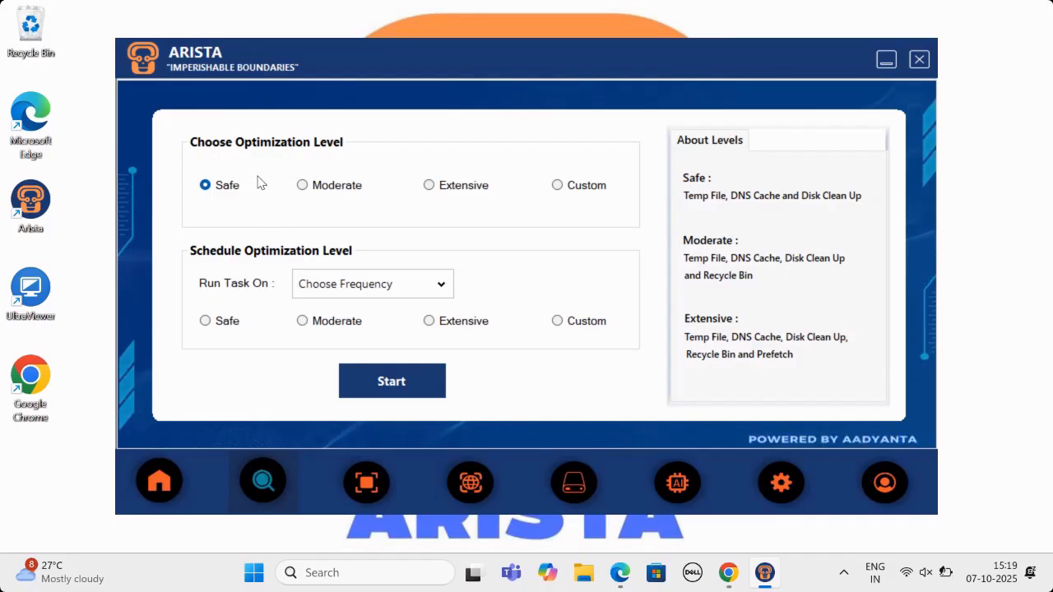
pyautogui.moveTo(313, 204)
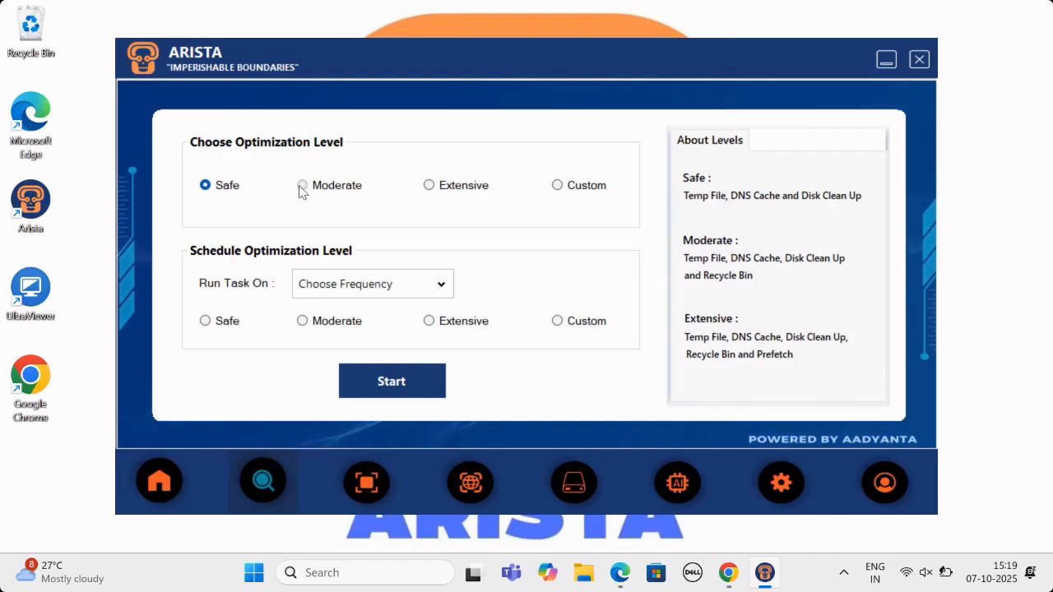
pyautogui.click(303, 184)
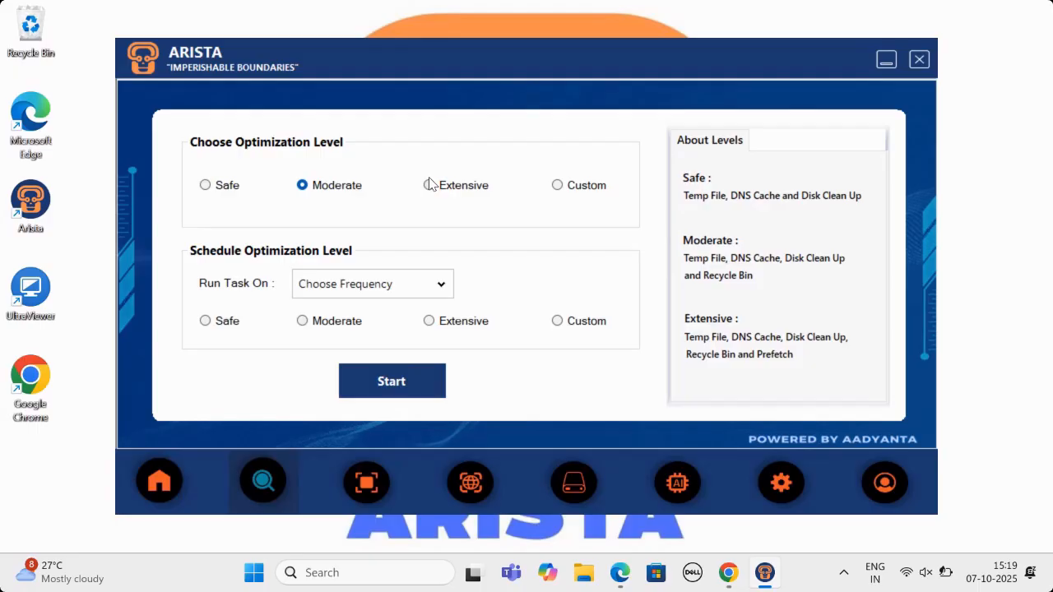
pyautogui.click(556, 184)
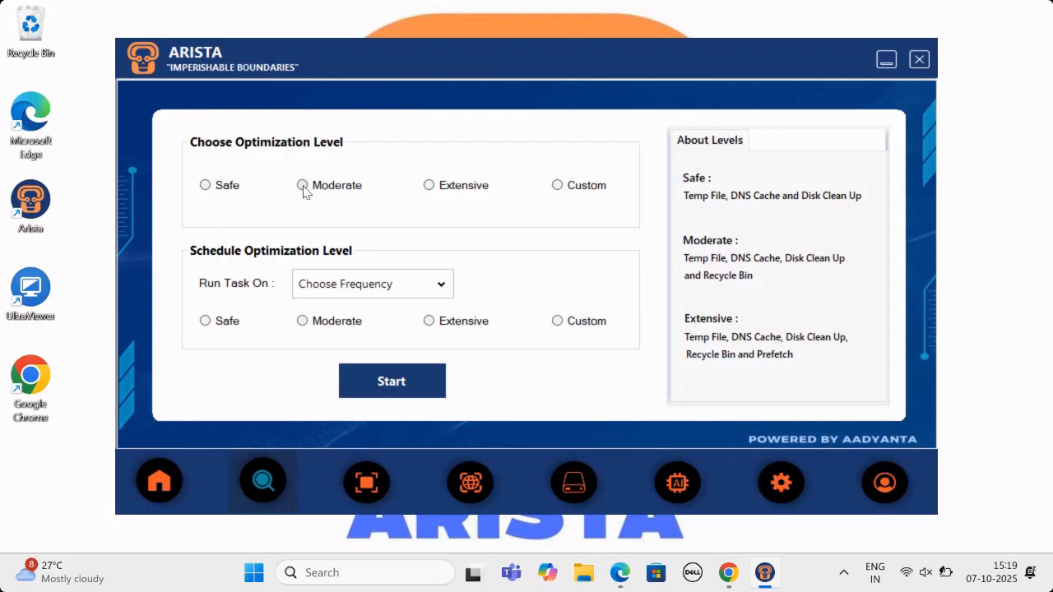
pyautogui.click(303, 185)
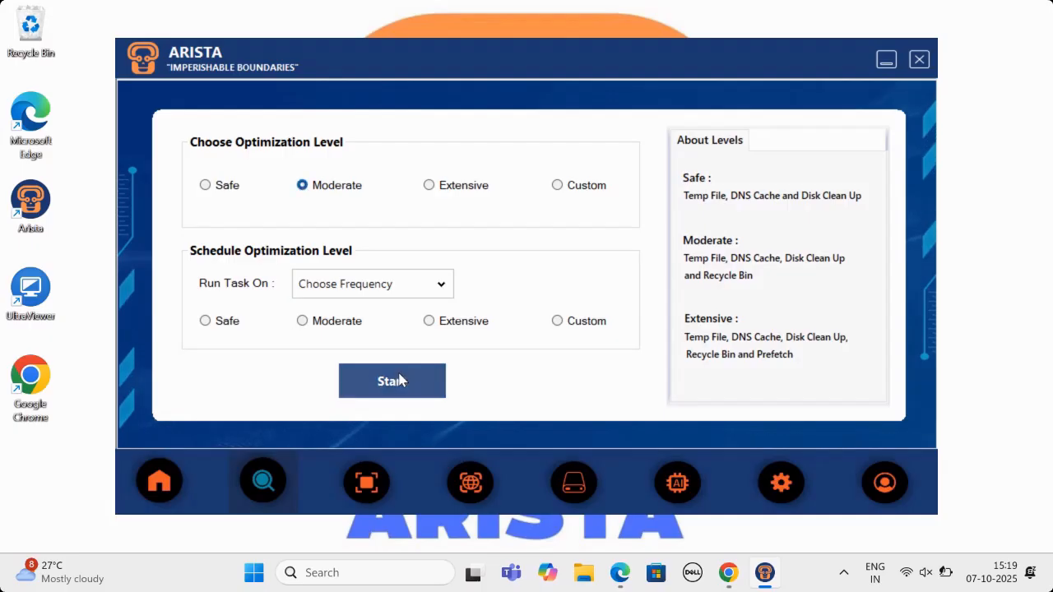
pyautogui.click(391, 382)
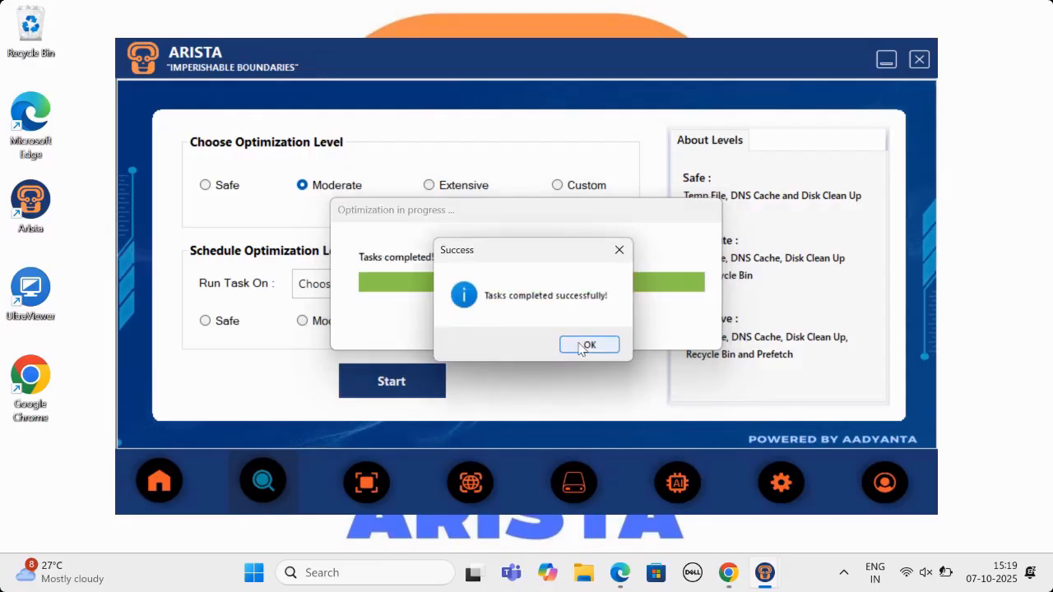
pyautogui.click(589, 344)
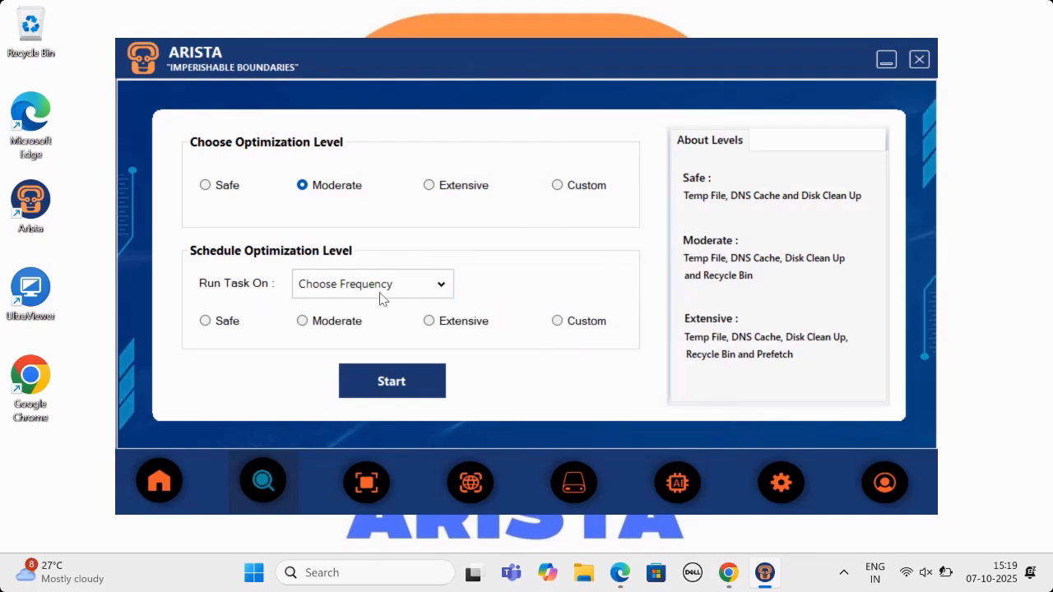
# Schedule a weekly Moderate Cleanup task and confirm the schedule.
pyautogui.click(372, 283)
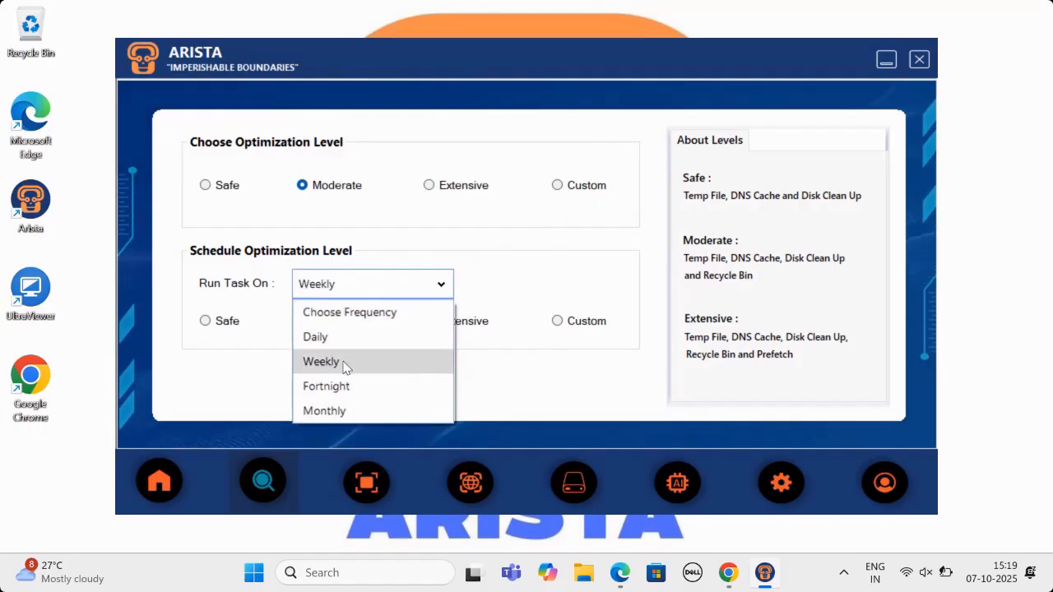
pyautogui.click(321, 362)
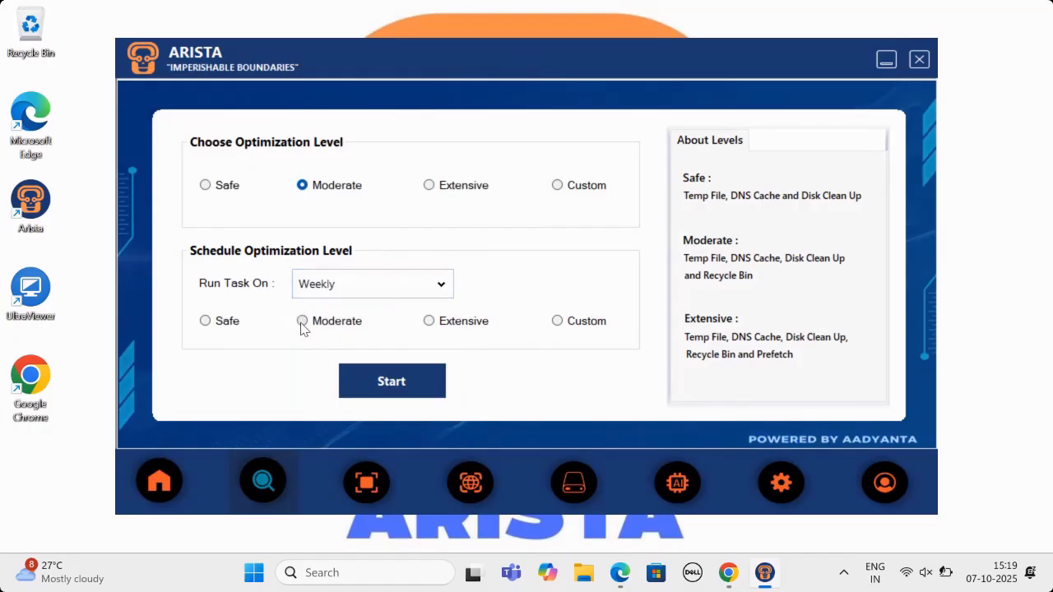
pyautogui.click(391, 382)
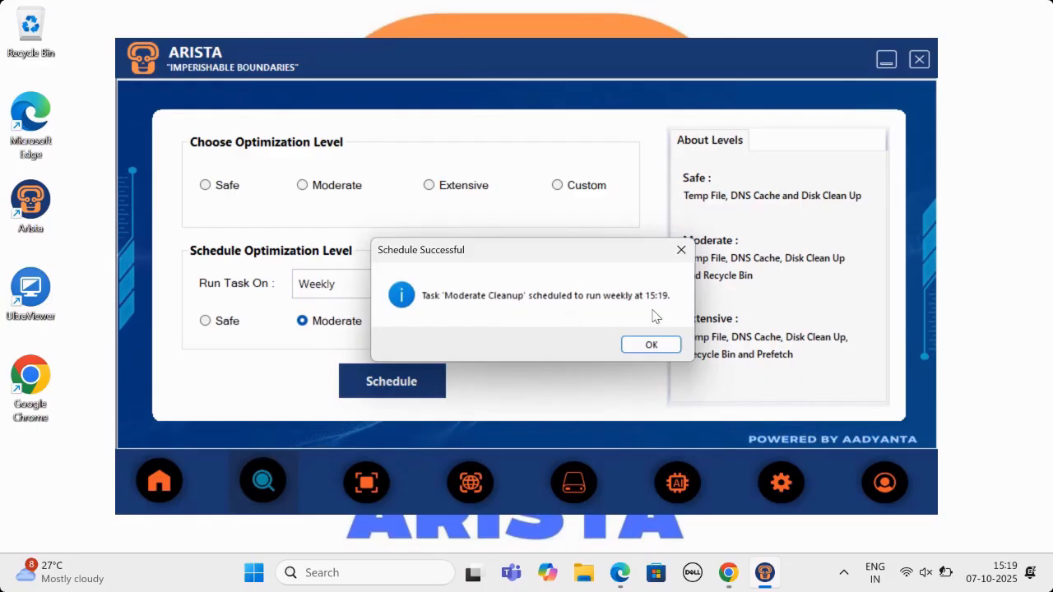
pyautogui.click(652, 343)
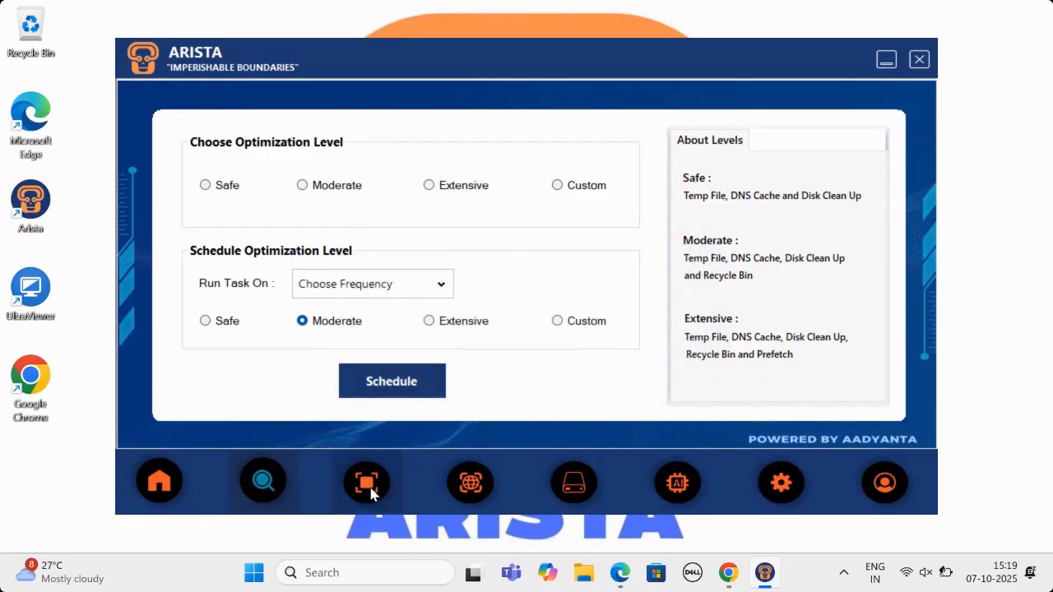
# Load the stenographer notice PDF into the document verifier in Online mode.
pyautogui.click(365, 482)
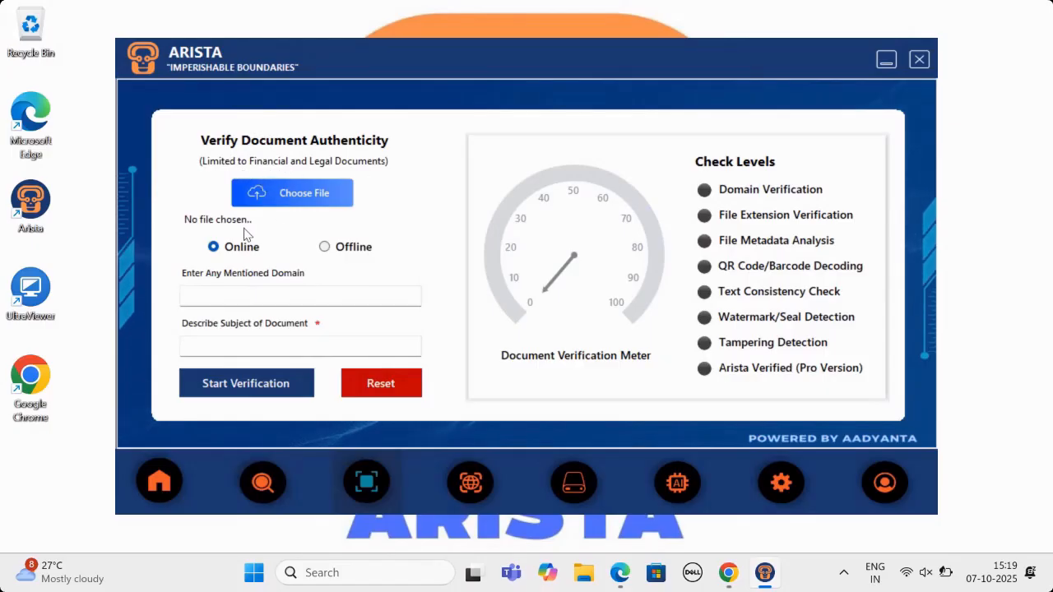
pyautogui.click(293, 193)
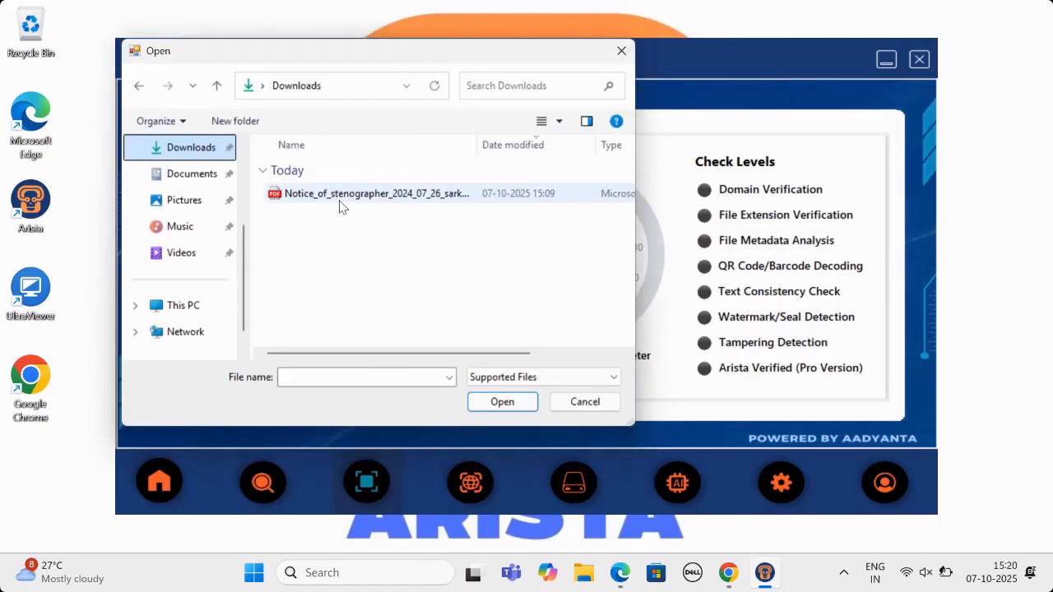
pyautogui.doubleClick(376, 193)
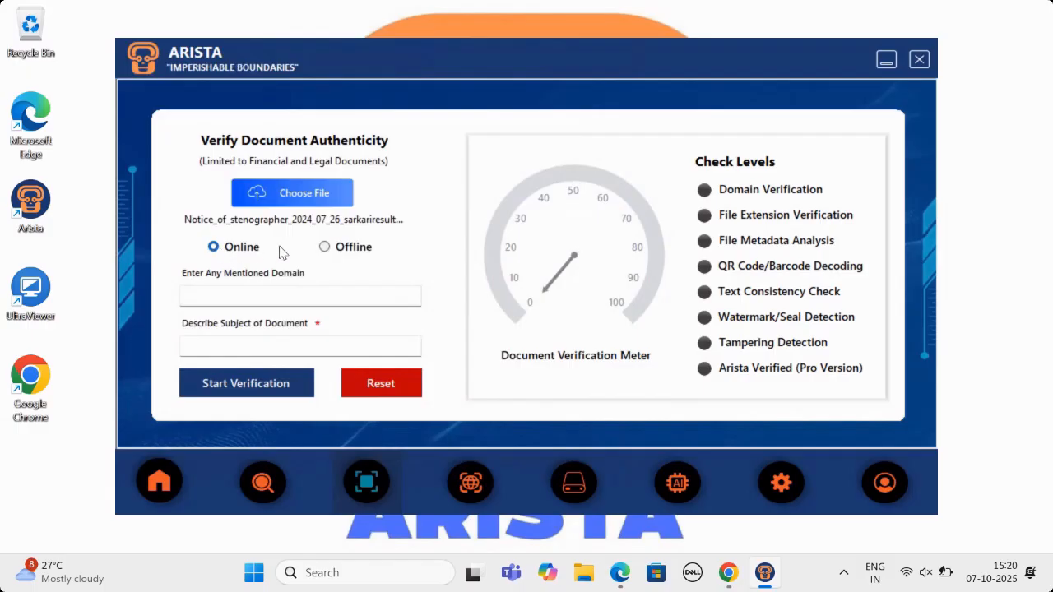
pyautogui.moveTo(324, 250)
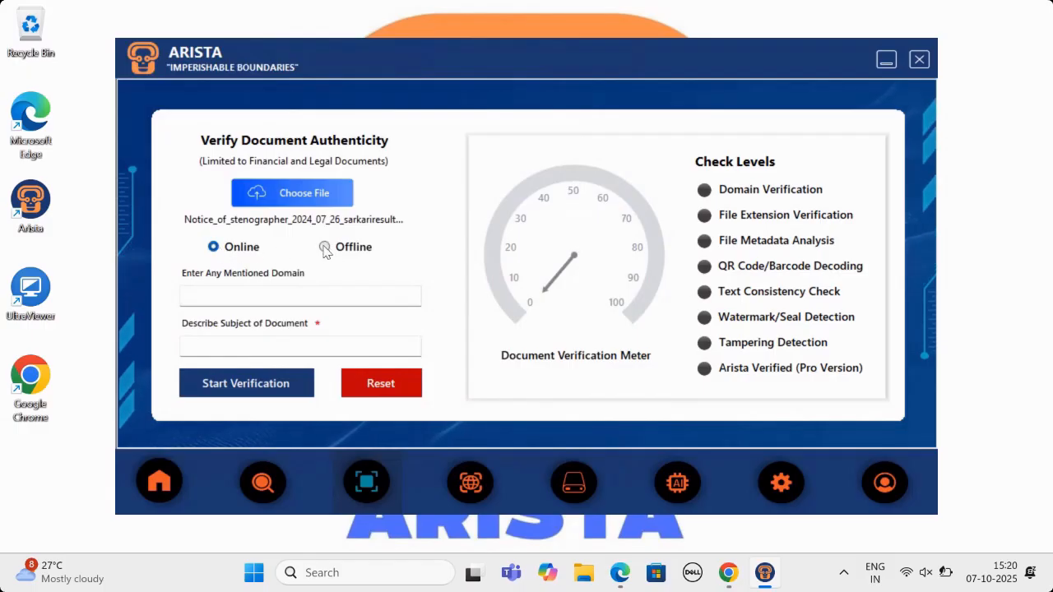
pyautogui.click(324, 247)
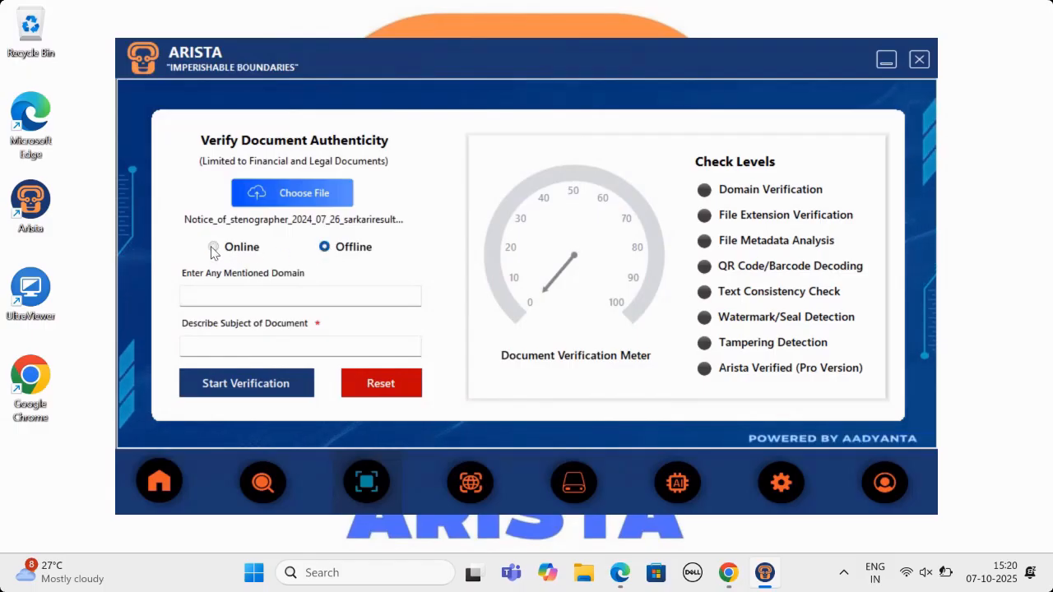
pyautogui.click(214, 247)
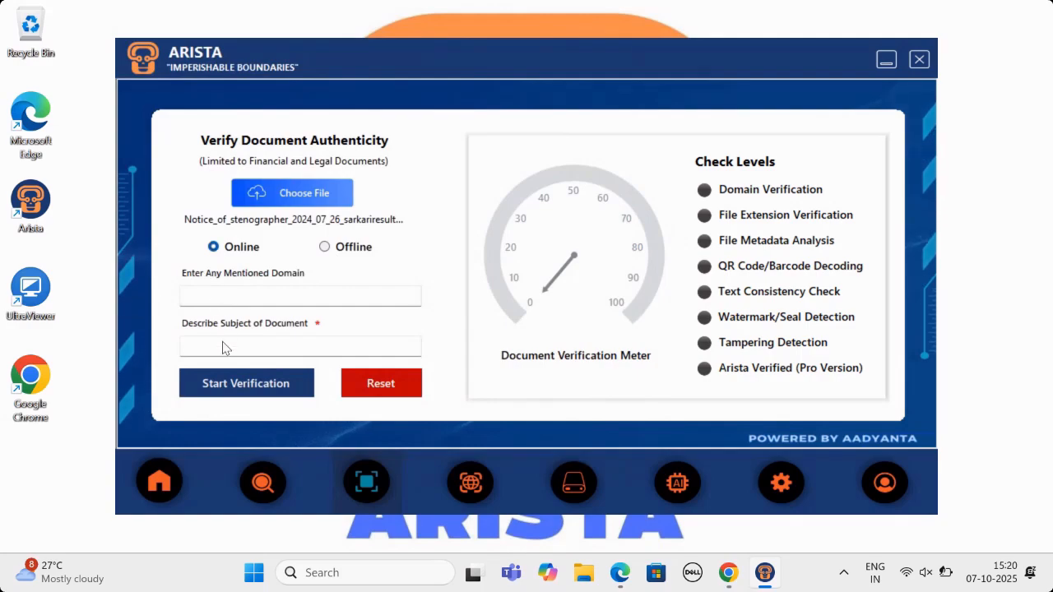
# Enter 'Notice of Stenographer' as the document subject.
pyautogui.click(300, 345)
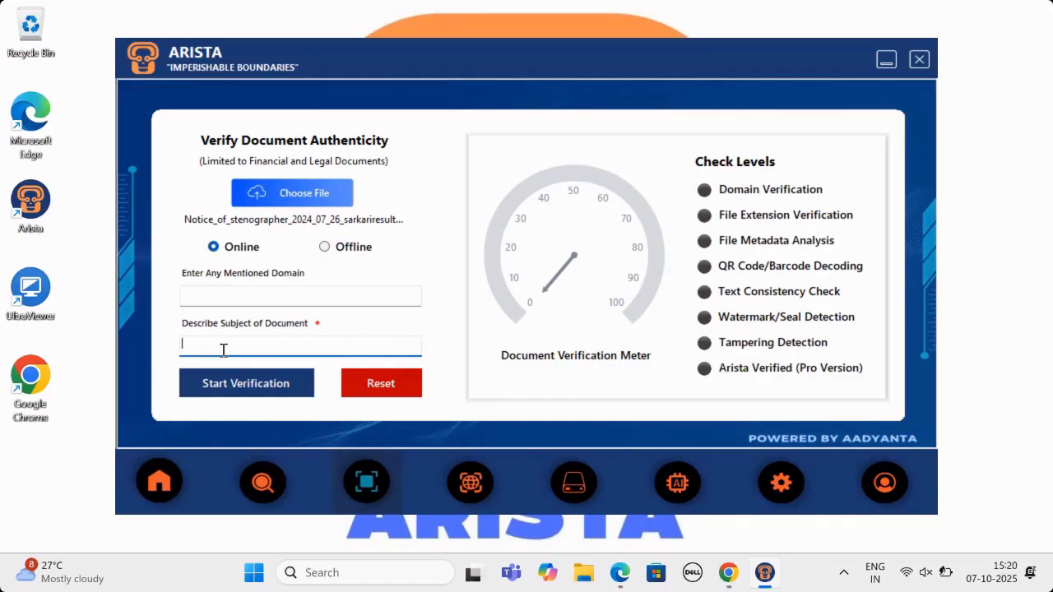
pyautogui.write('Notice of')
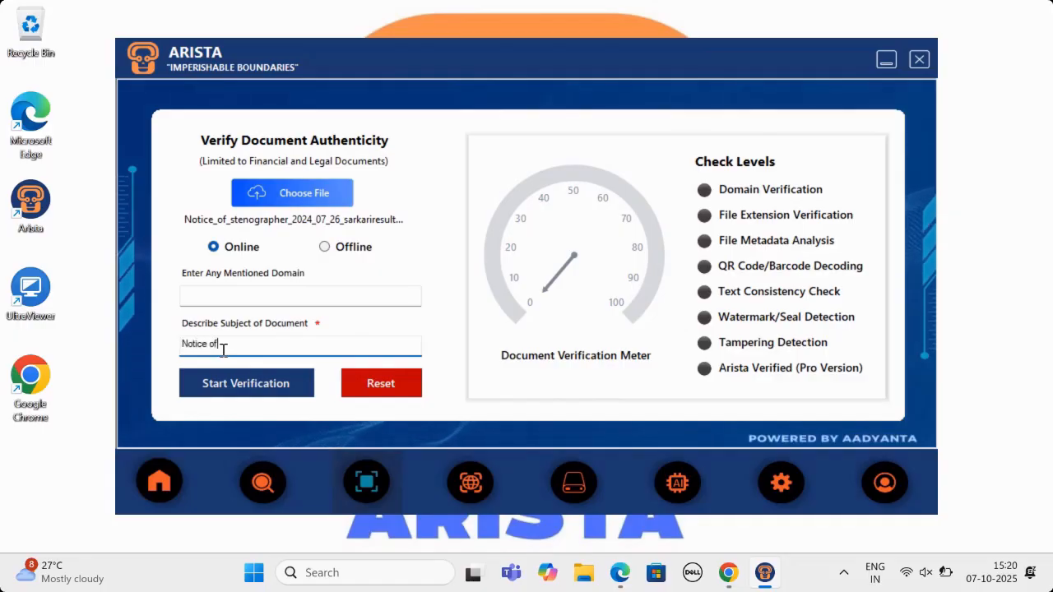
pyautogui.write('Se')
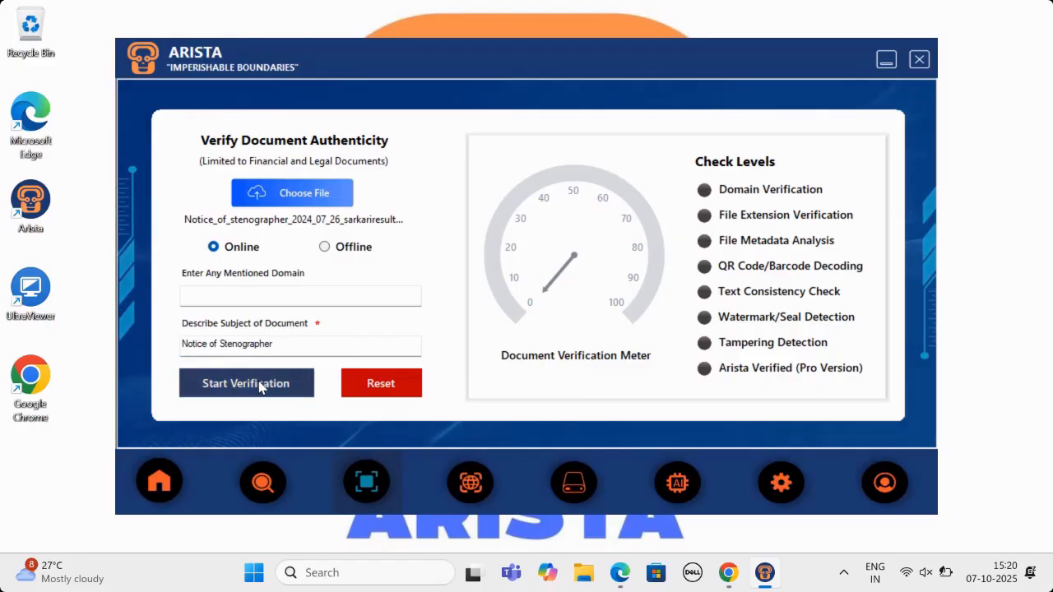
# Run verification on the notice and dismiss the success message.
pyautogui.click(245, 384)
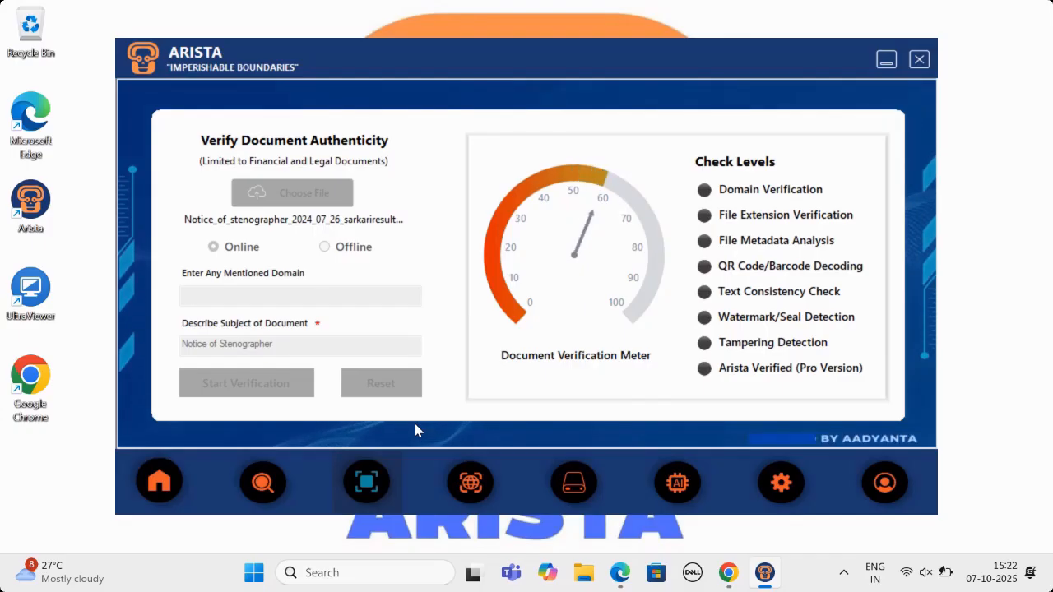
pyautogui.click(247, 382)
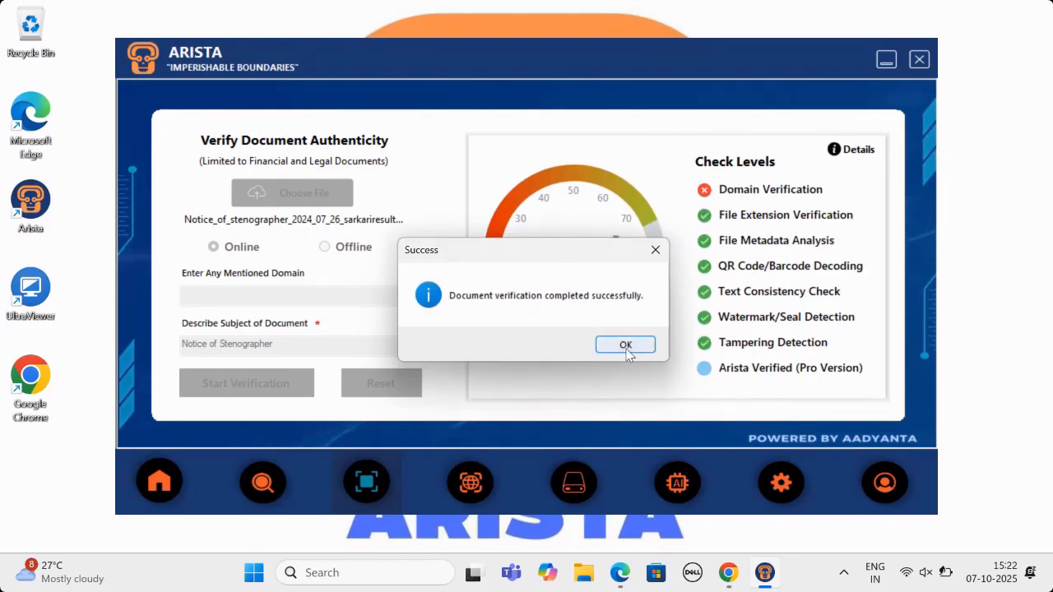
pyautogui.click(625, 345)
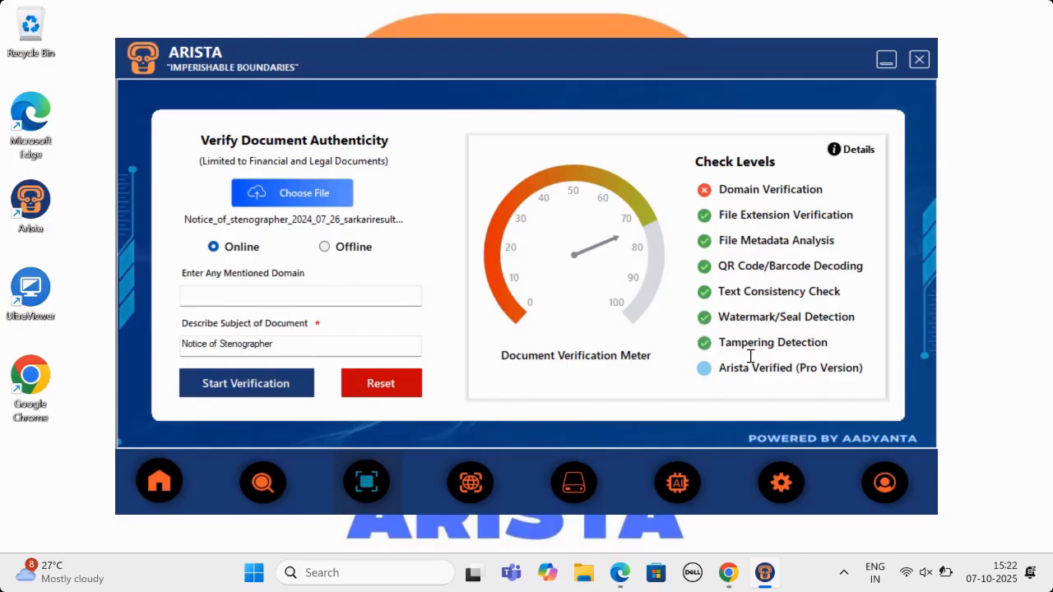
pyautogui.moveTo(797, 207)
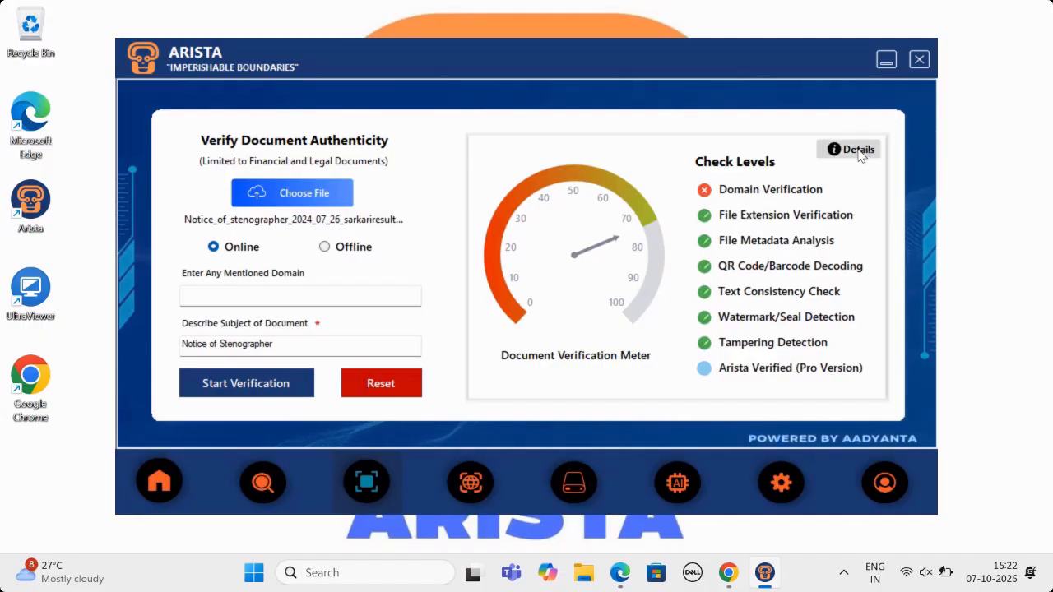
# Review the detailed analysis of every check point, with Domain Verification failed and the rest passed.
pyautogui.click(849, 148)
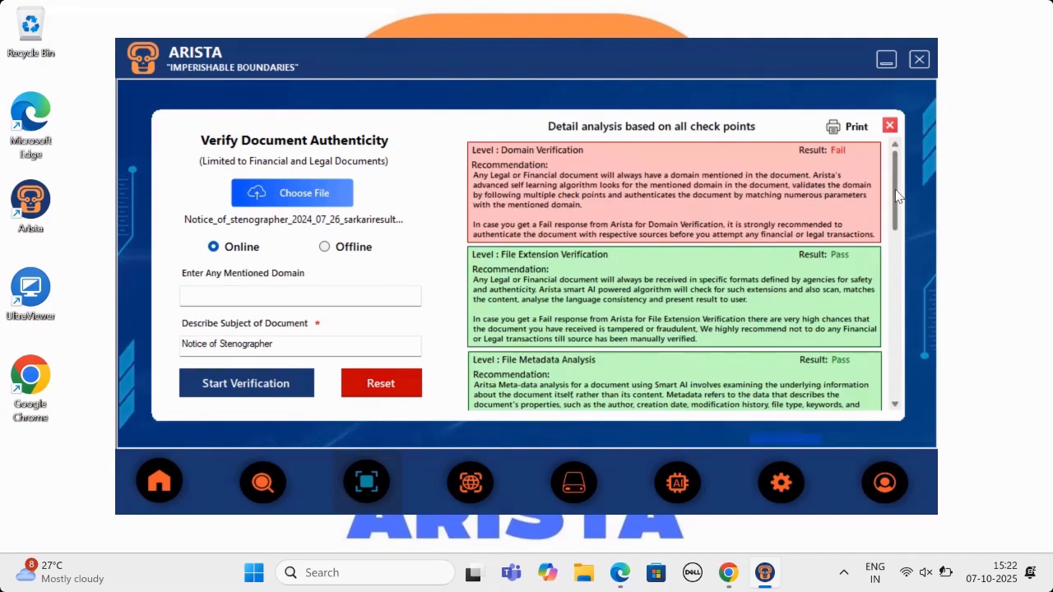
pyautogui.scroll(-3)
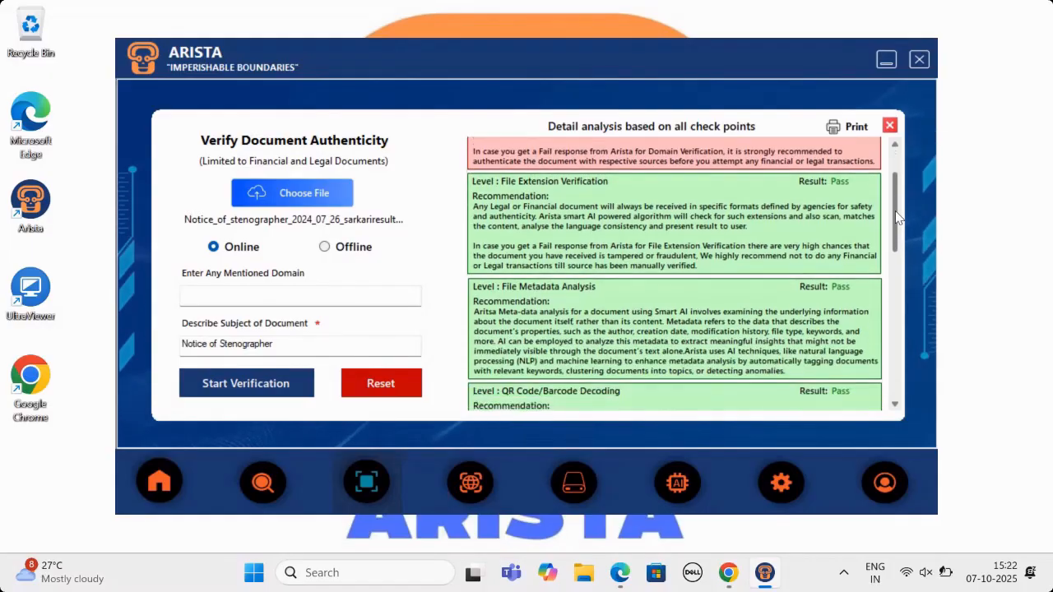
pyautogui.scroll(-3)
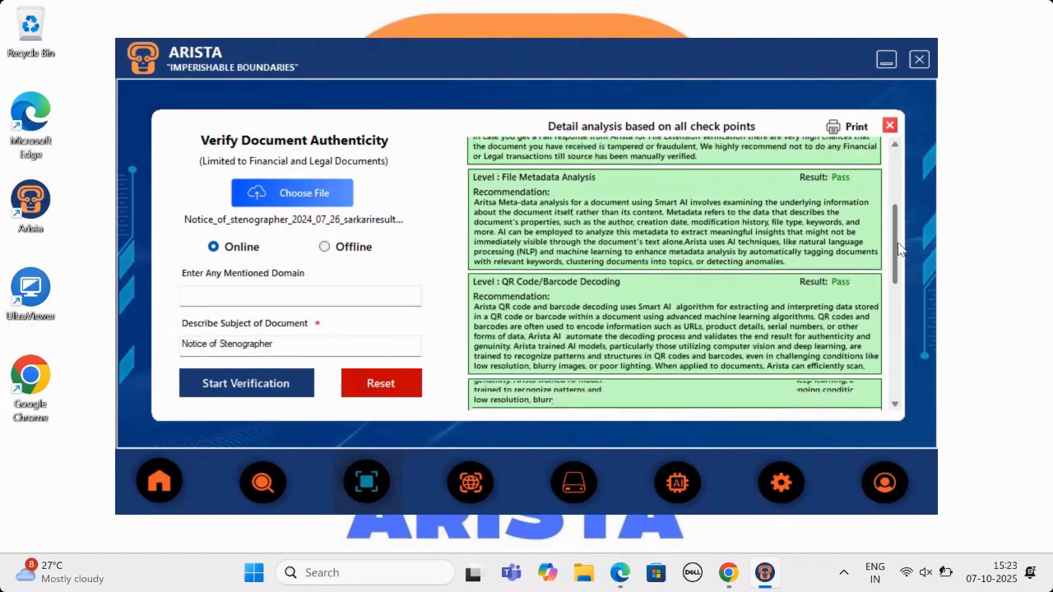
pyautogui.scroll(-3)
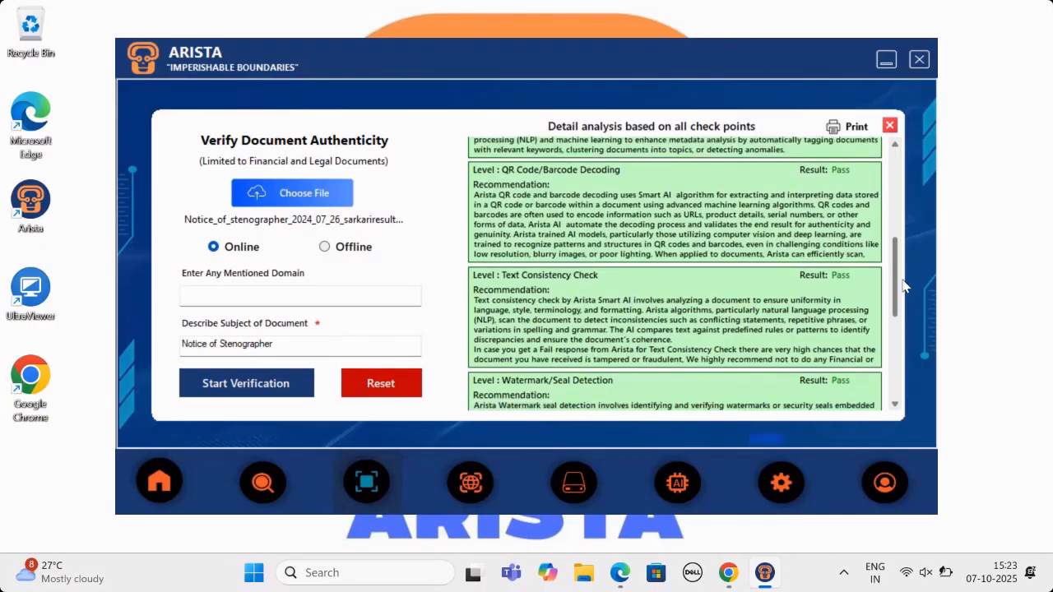
pyautogui.scroll(-3)
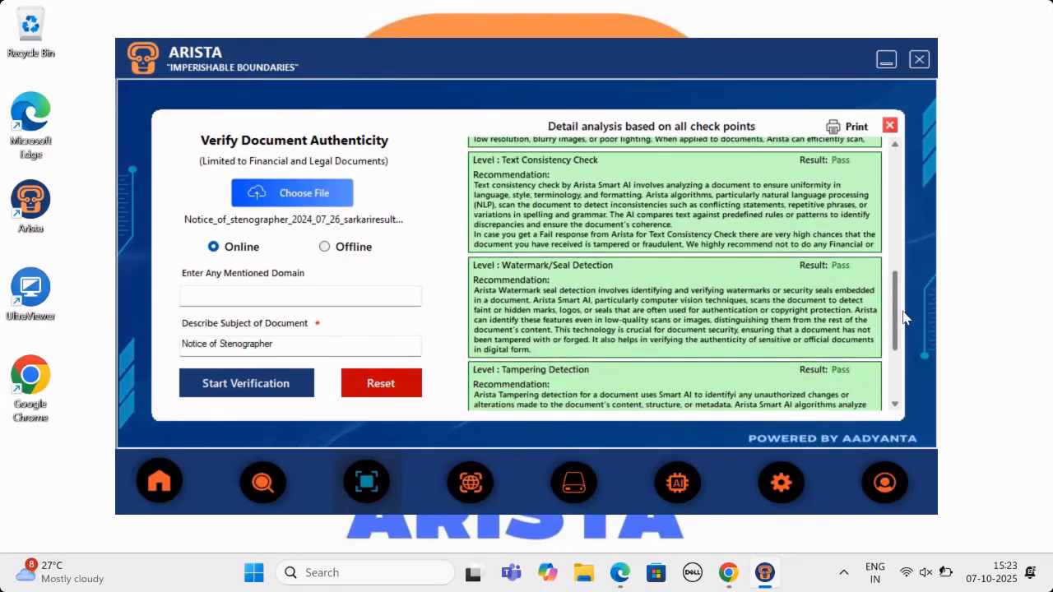
pyautogui.scroll(-3)
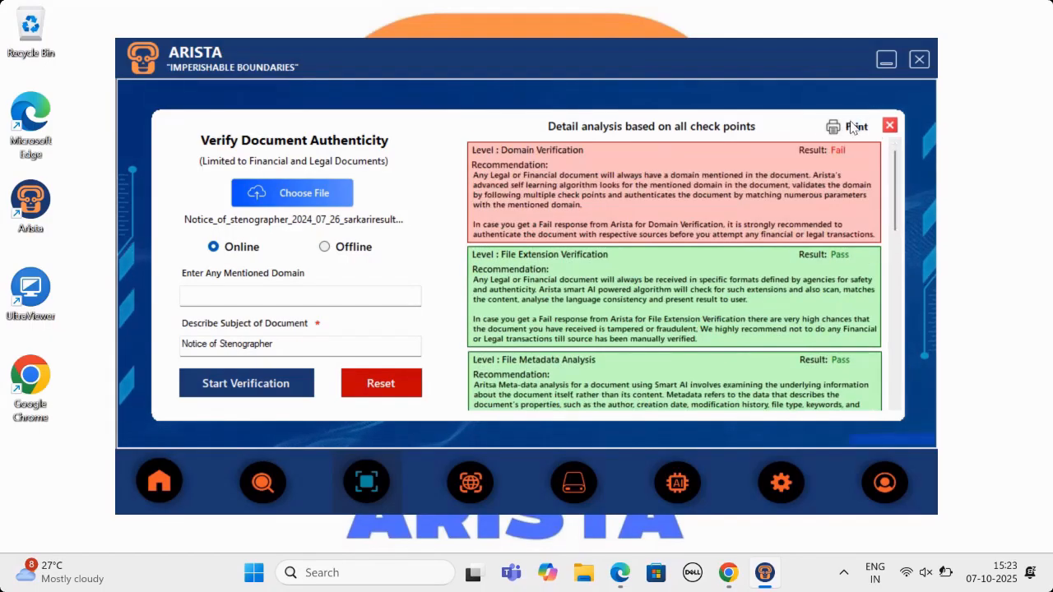
# Save the detailed verification report as a PDF on the desktop and dismiss the confirmation.
pyautogui.click(856, 125)
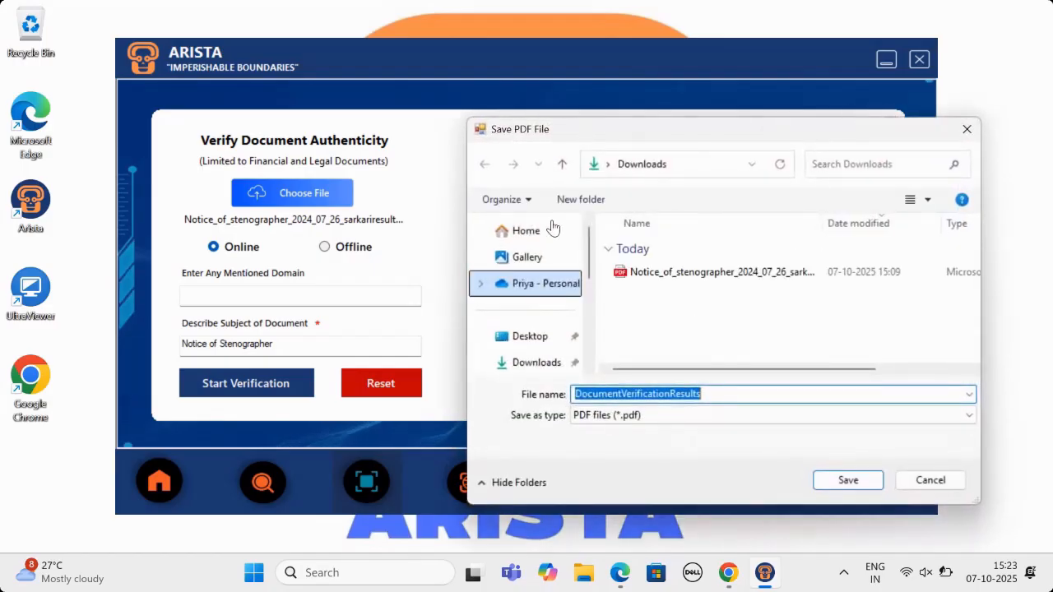
pyautogui.moveTo(530, 335)
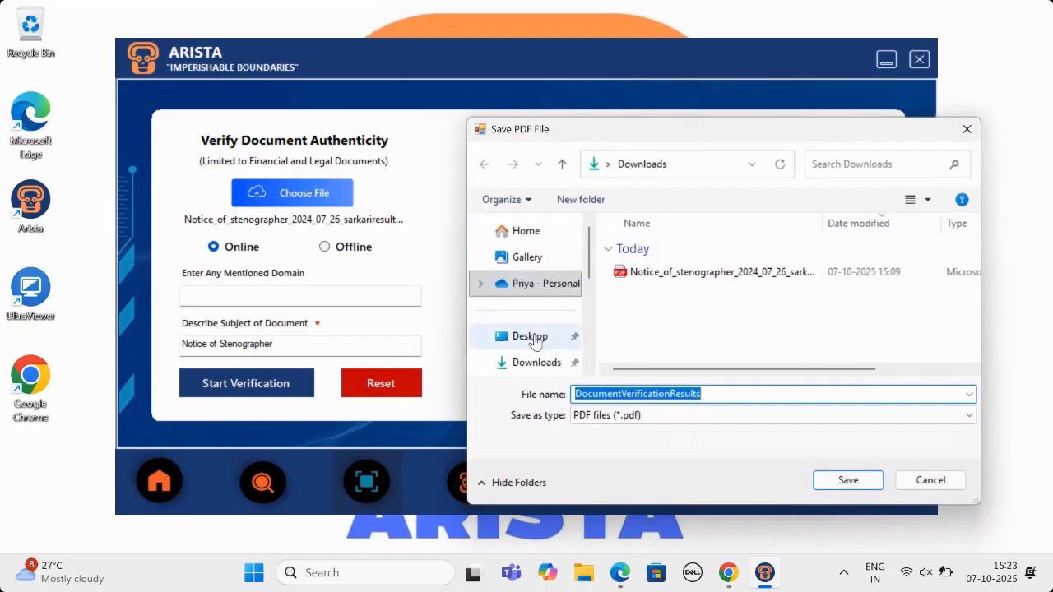
pyautogui.click(530, 335)
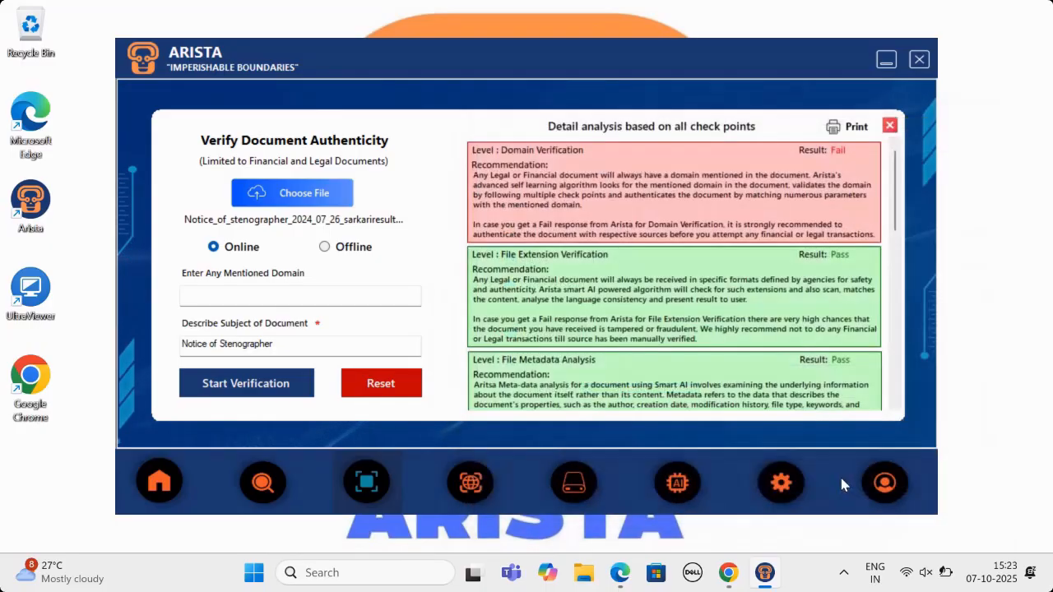
pyautogui.click(846, 125)
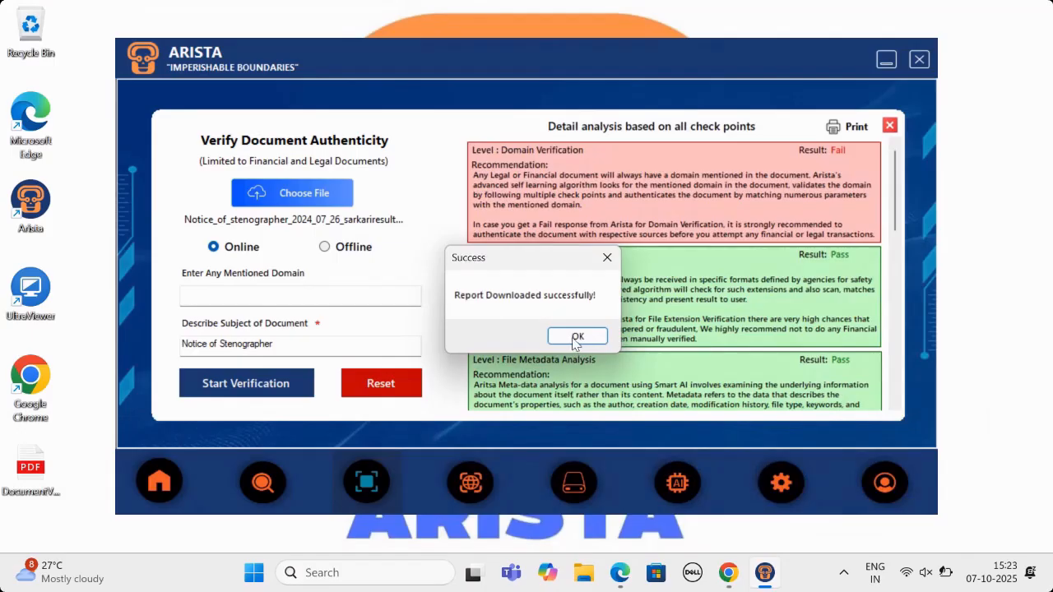
pyautogui.click(578, 336)
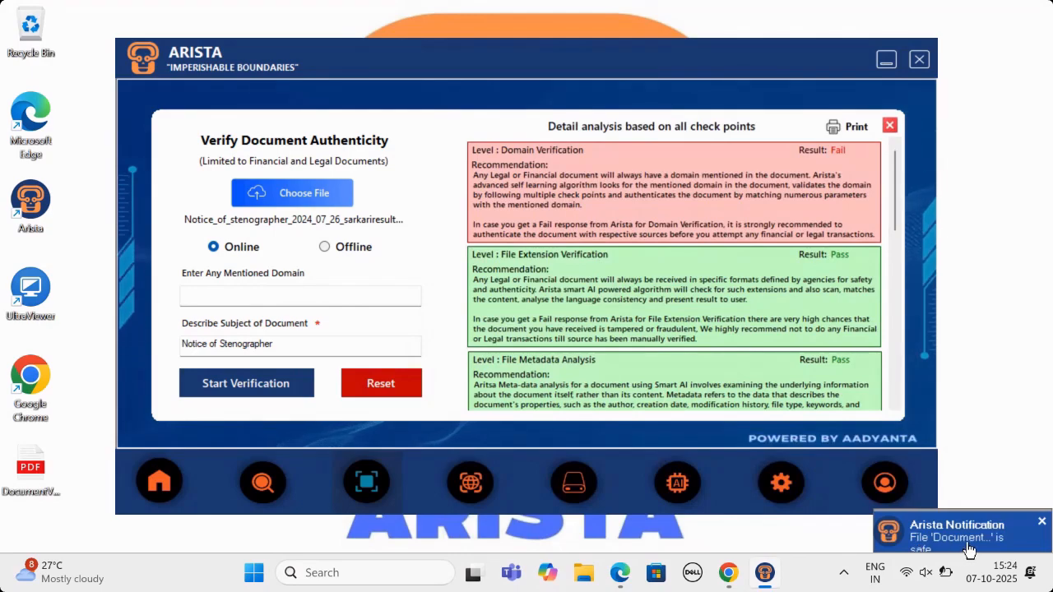
pyautogui.moveTo(634, 514)
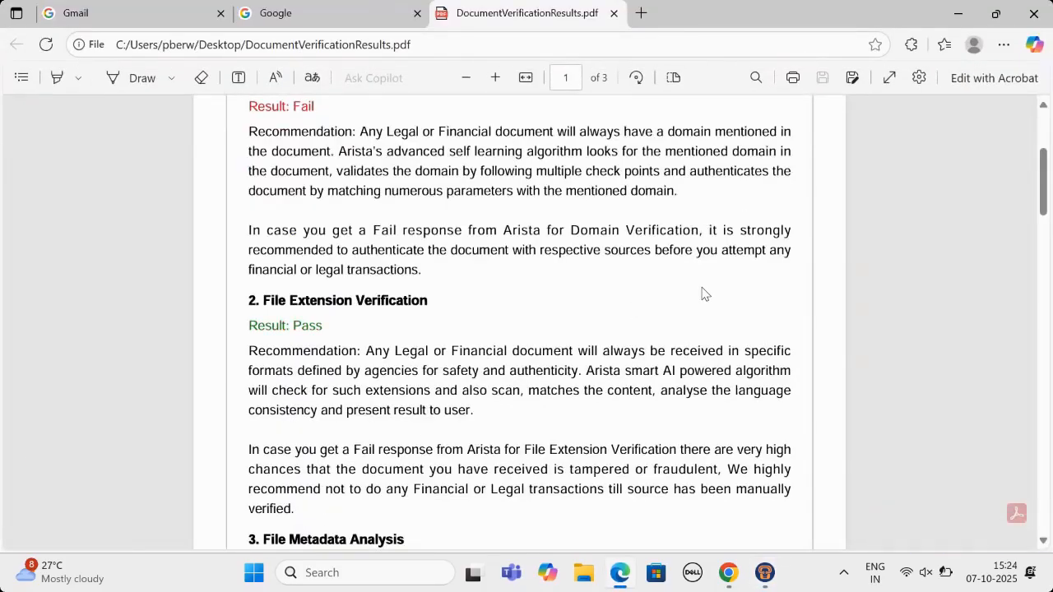
# Read through all pages of the DocumentVerificationResults report in Edge.
pyautogui.scroll(-3)
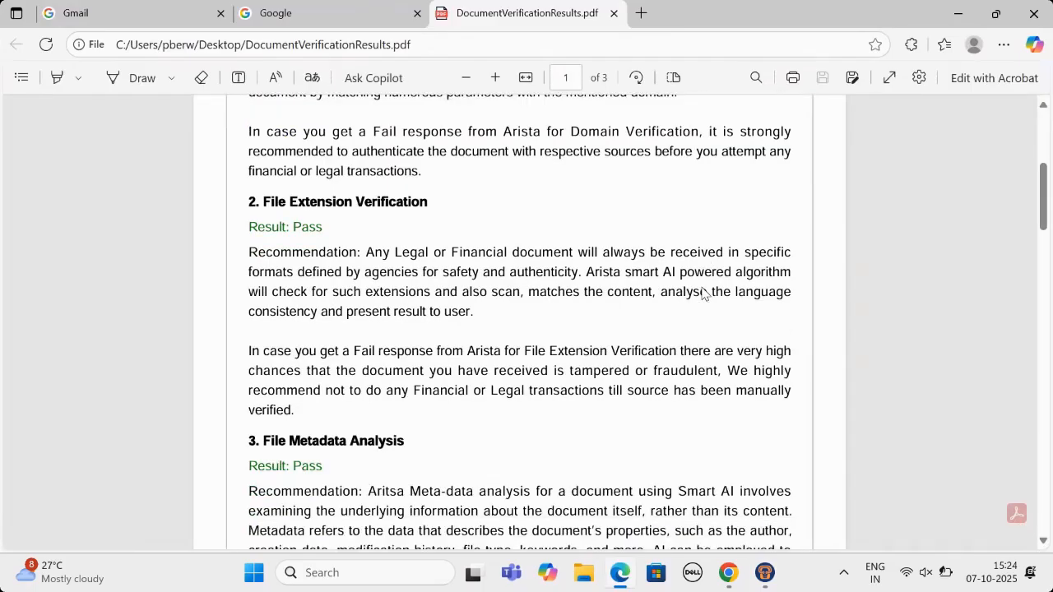
pyautogui.scroll(-3)
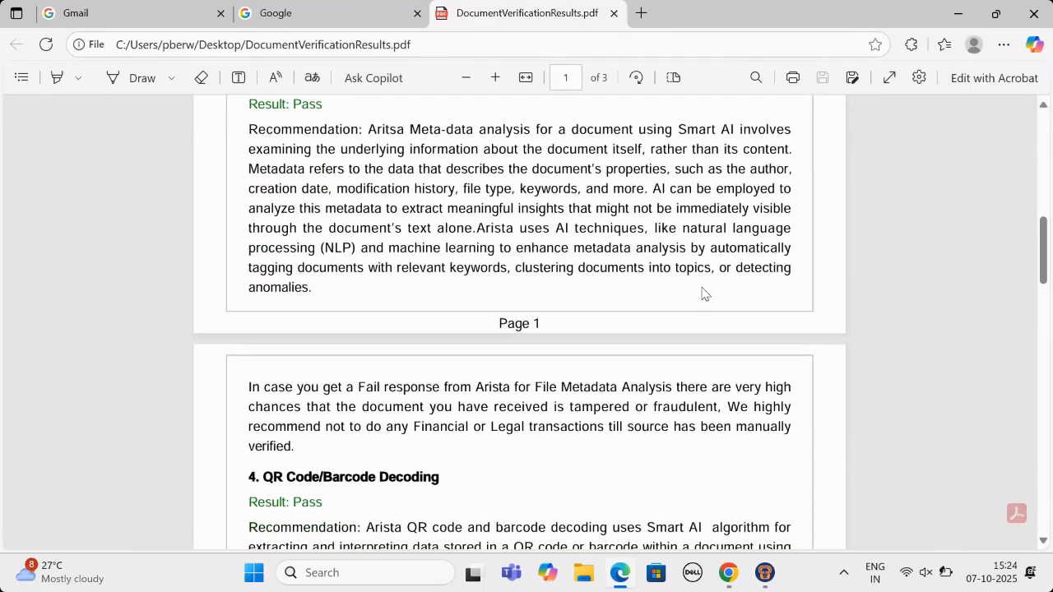
pyautogui.scroll(-3)
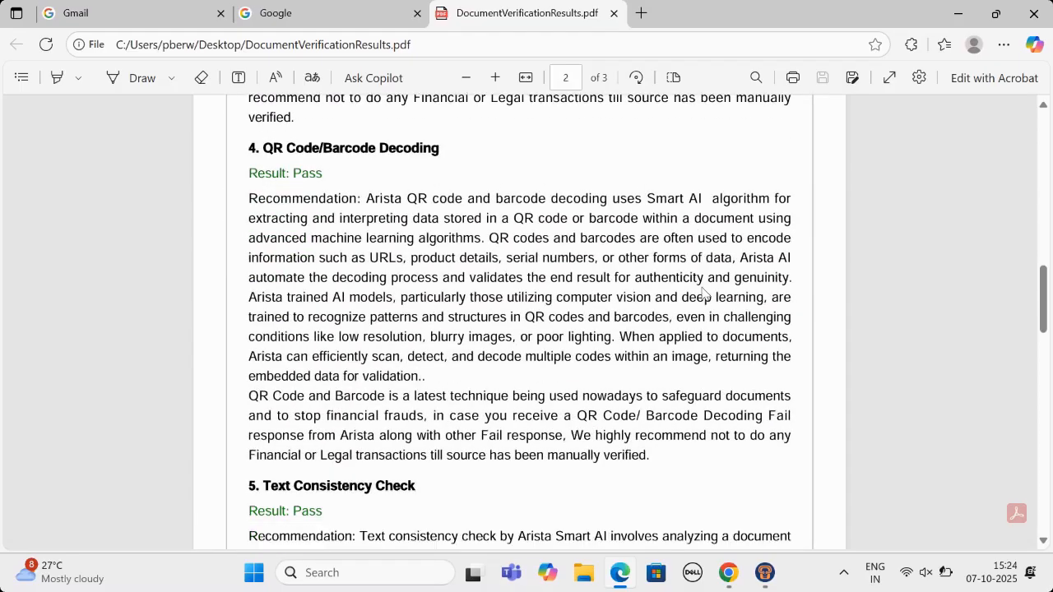
pyautogui.scroll(-3)
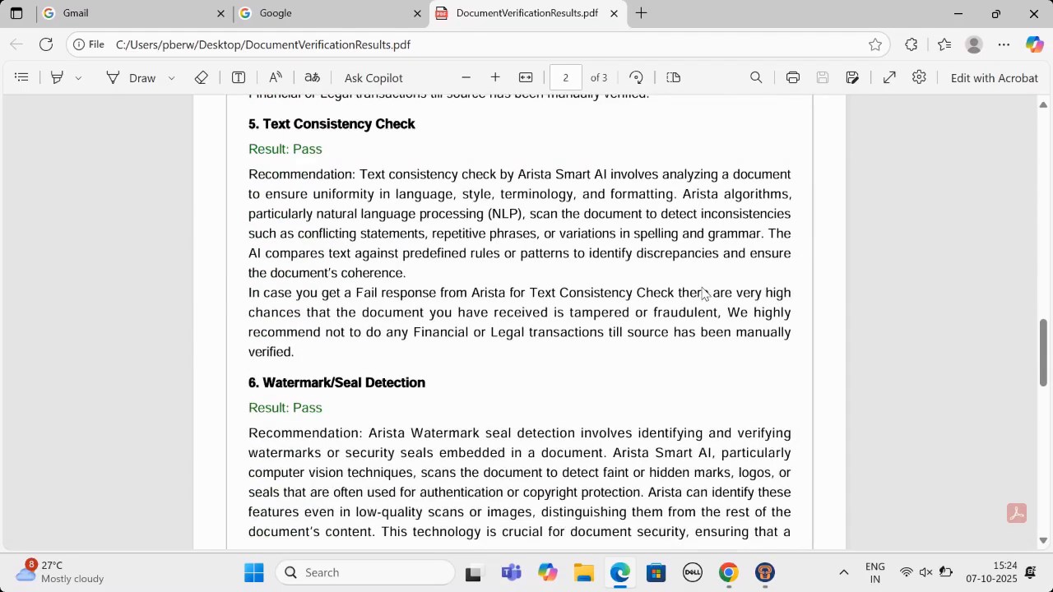
pyautogui.scroll(-3)
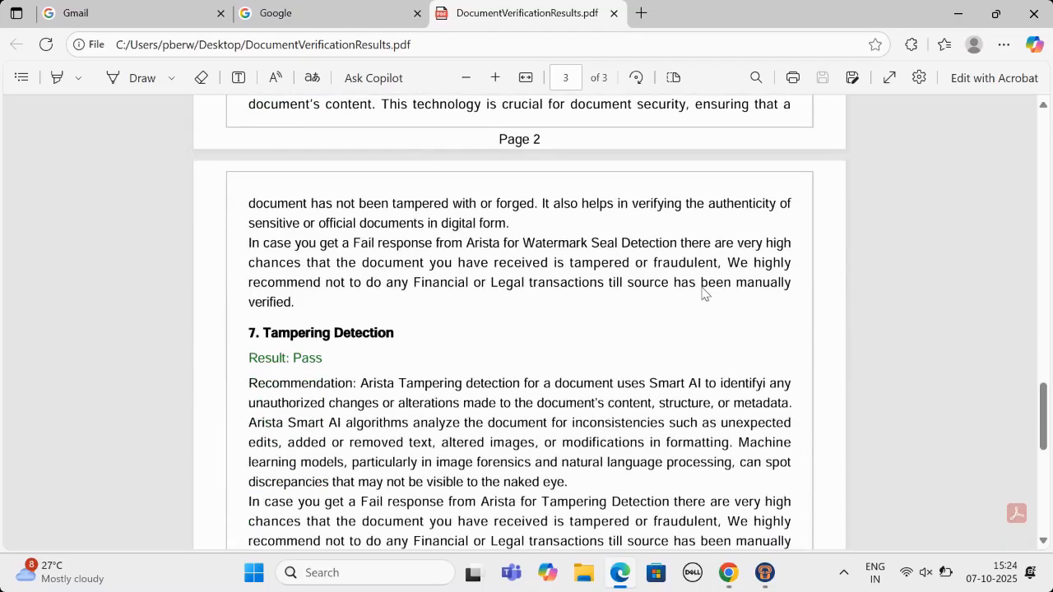
pyautogui.scroll(-3)
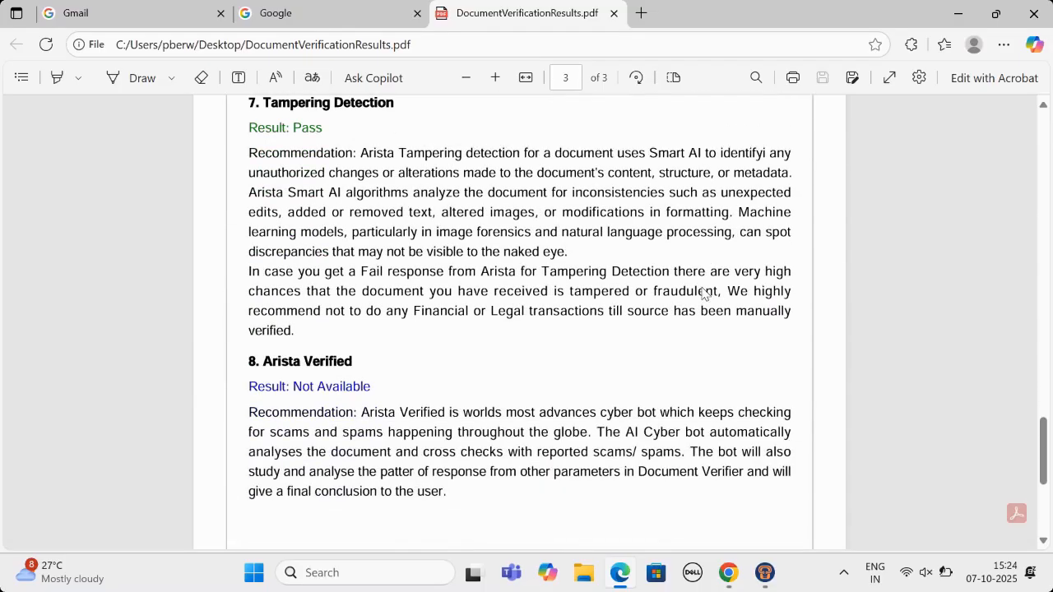
pyautogui.scroll(-3)
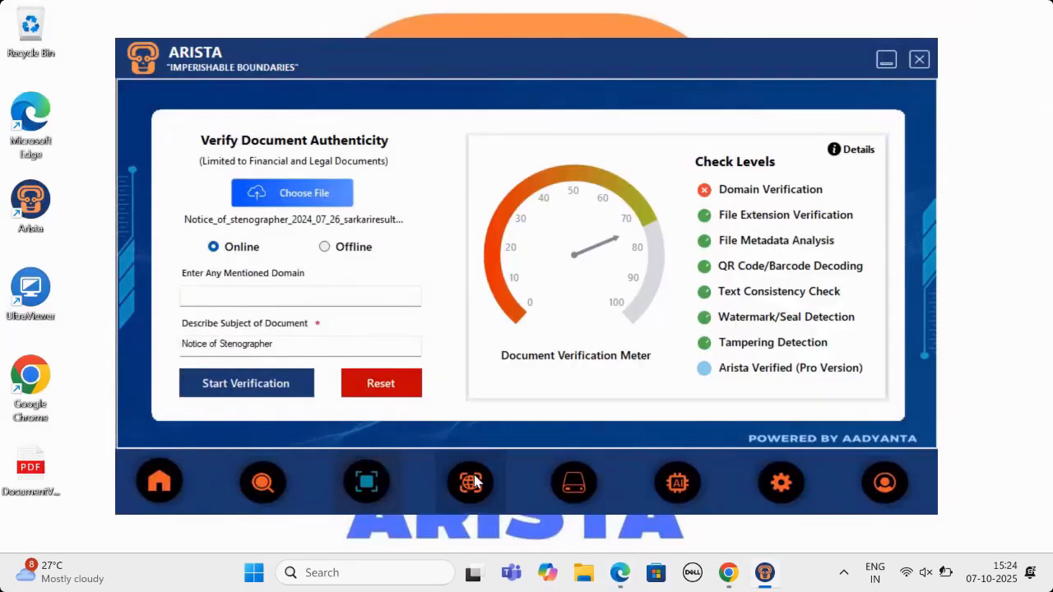
# Switch to Arista's Super Scan page with 57 monitored URLs marked safe.
pyautogui.click(471, 482)
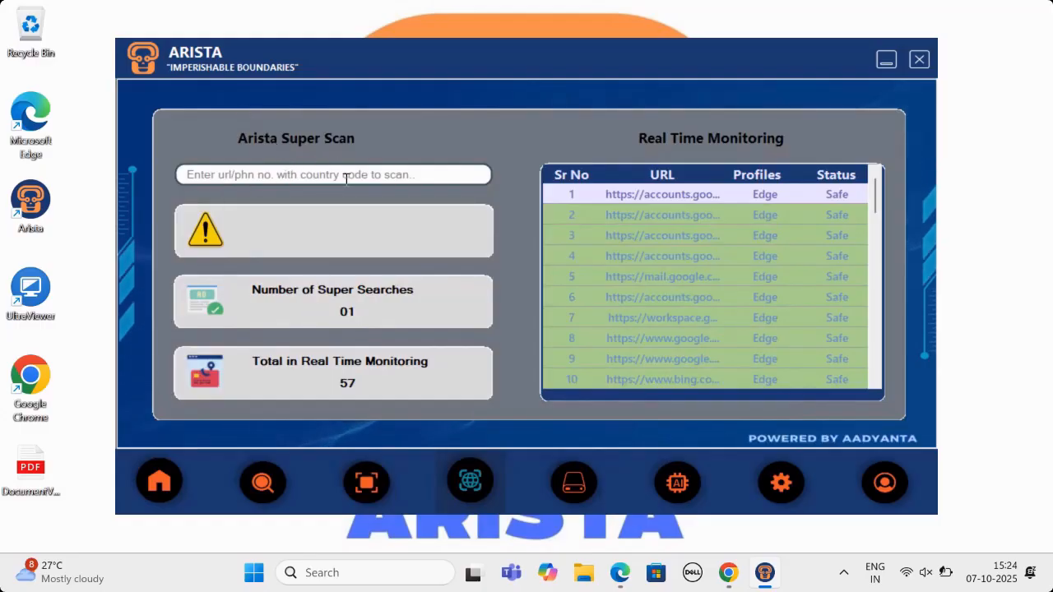
pyautogui.click(333, 175)
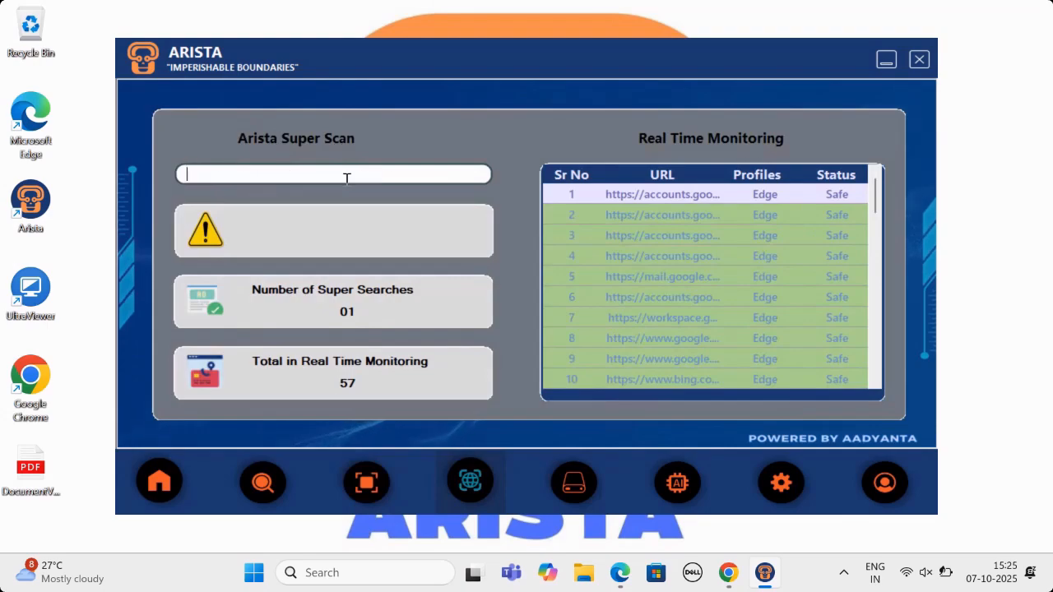
pyautogui.write('www.amazon')
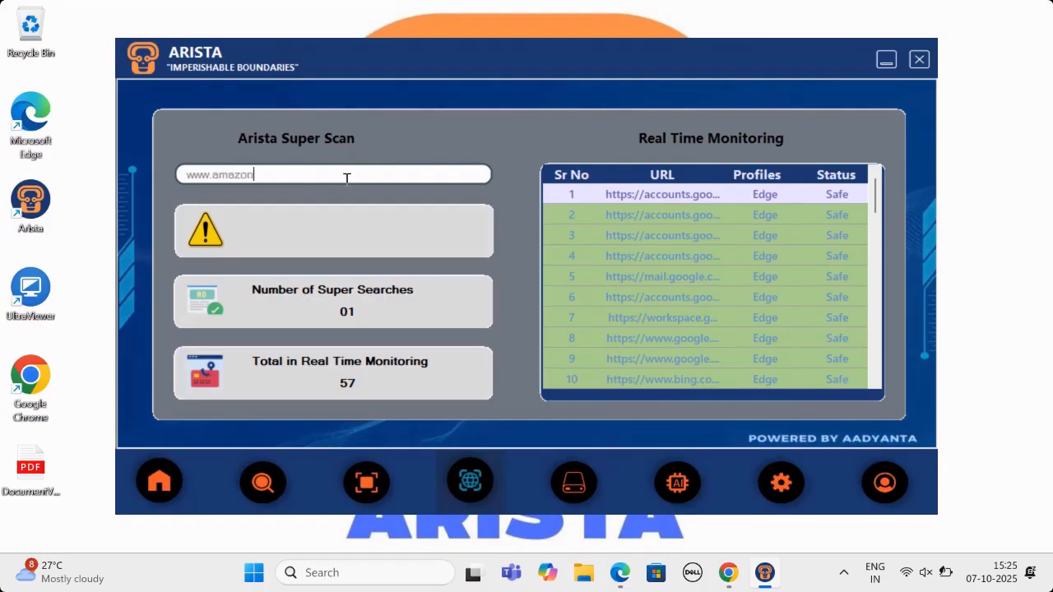
pyautogui.write('.com')
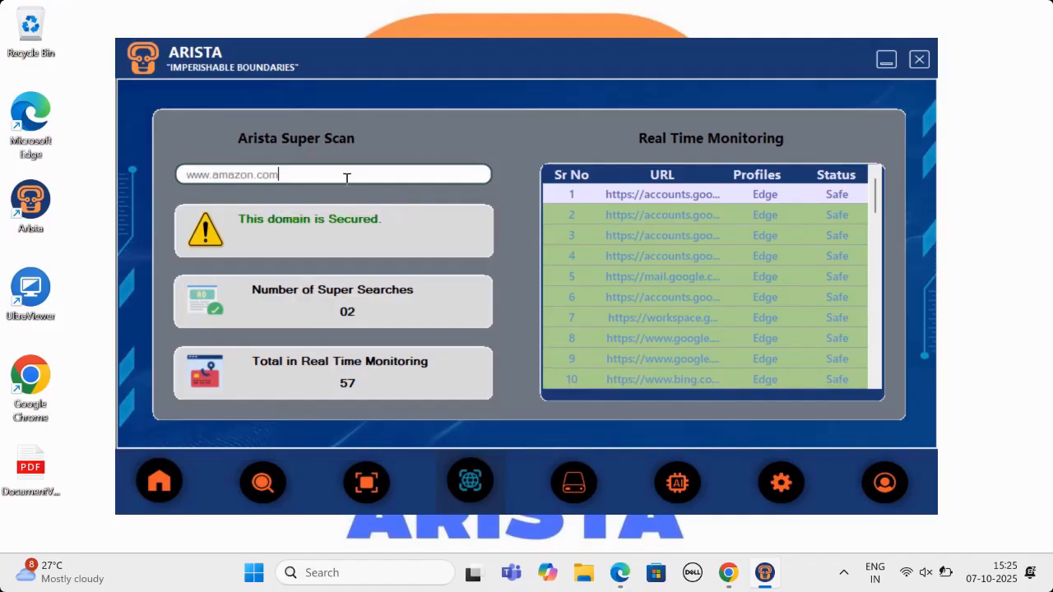
pyautogui.press('Backspace')
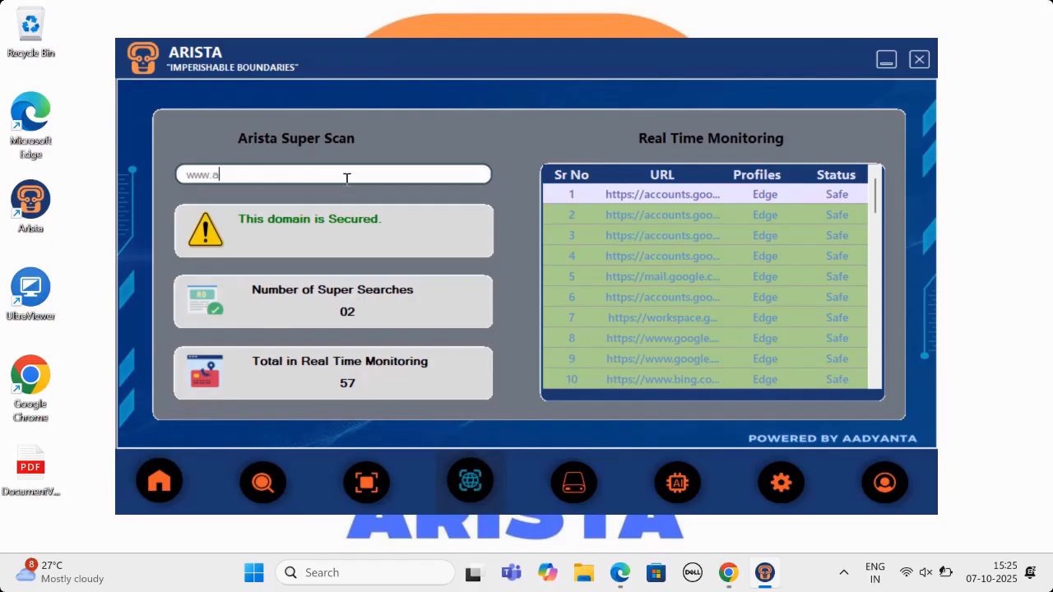
pyautogui.write('adyanta')
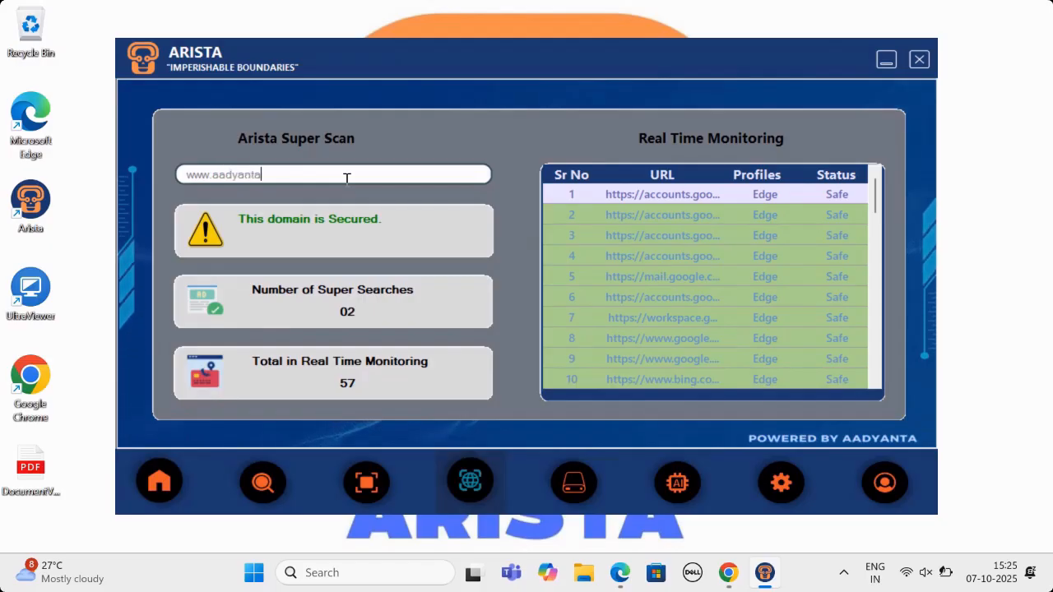
pyautogui.write('.com')
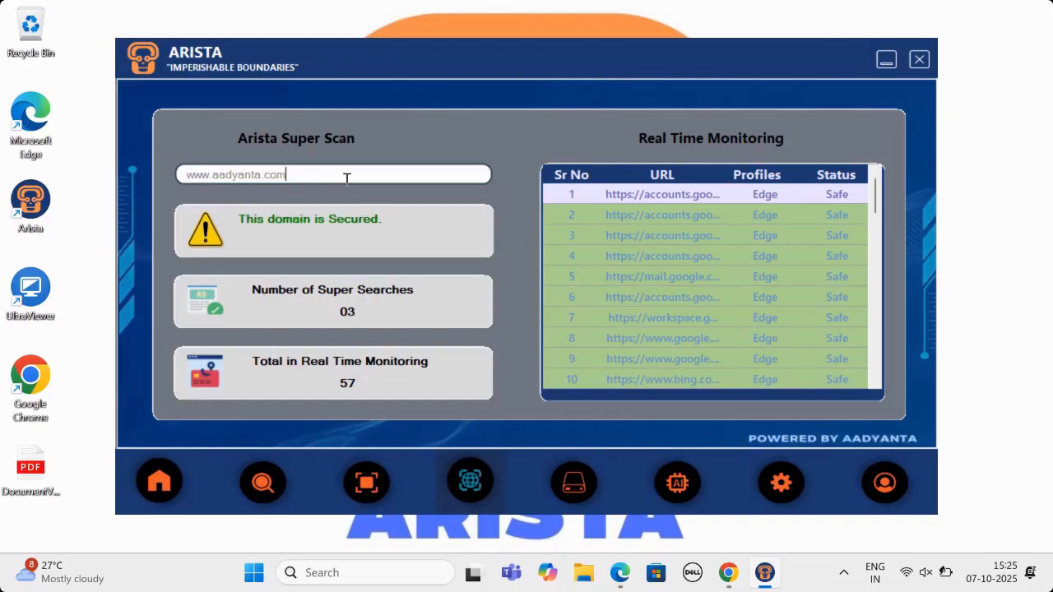
pyautogui.press('Backspace')
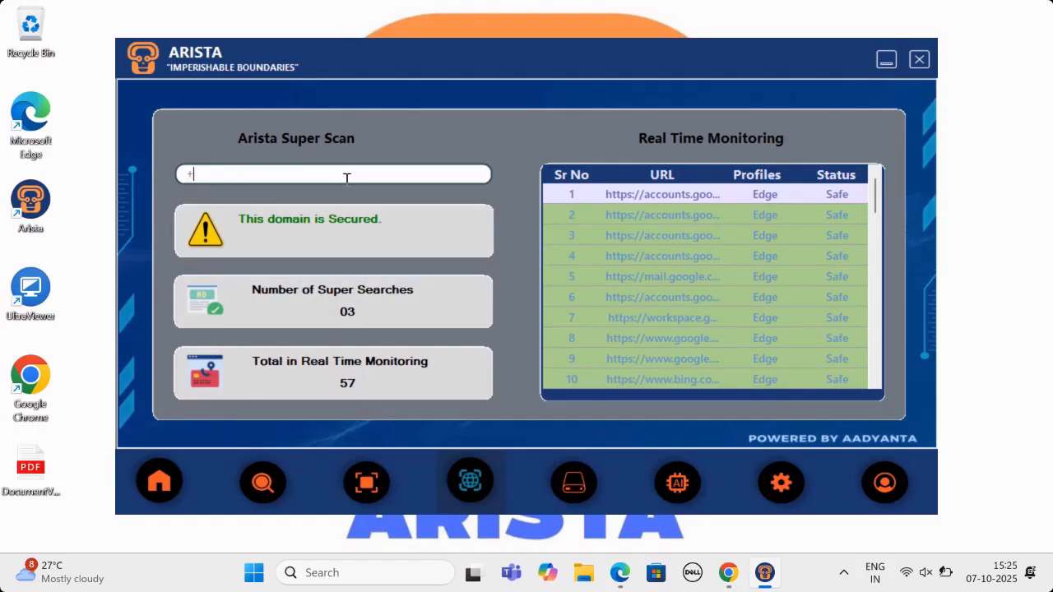
# Super Scan a phone number with country code, then correct digits and scan a second number.
pyautogui.write('919999915')
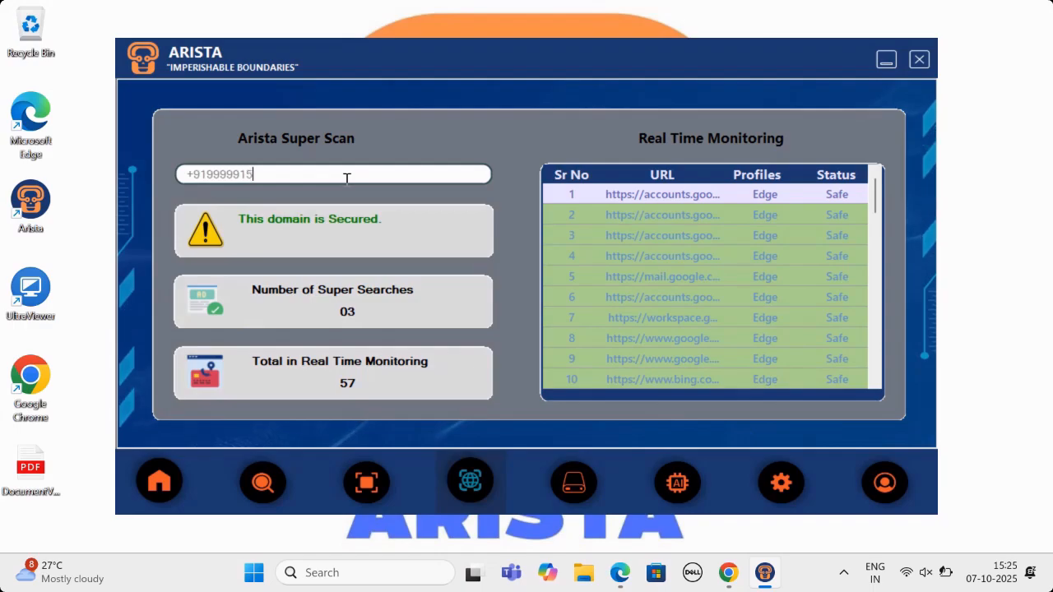
pyautogui.write('172')
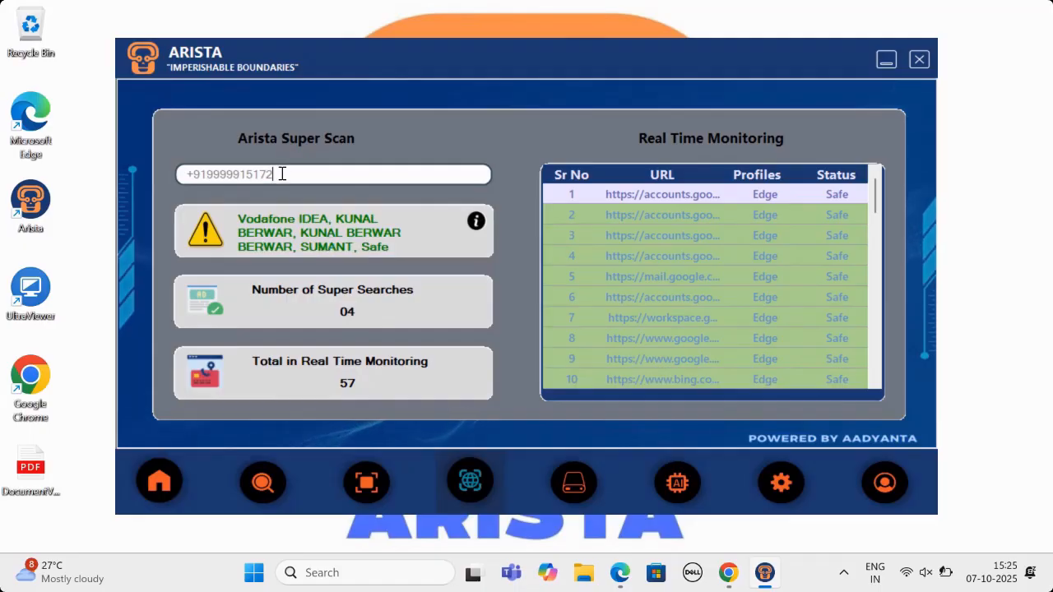
pyautogui.press('Backspace')
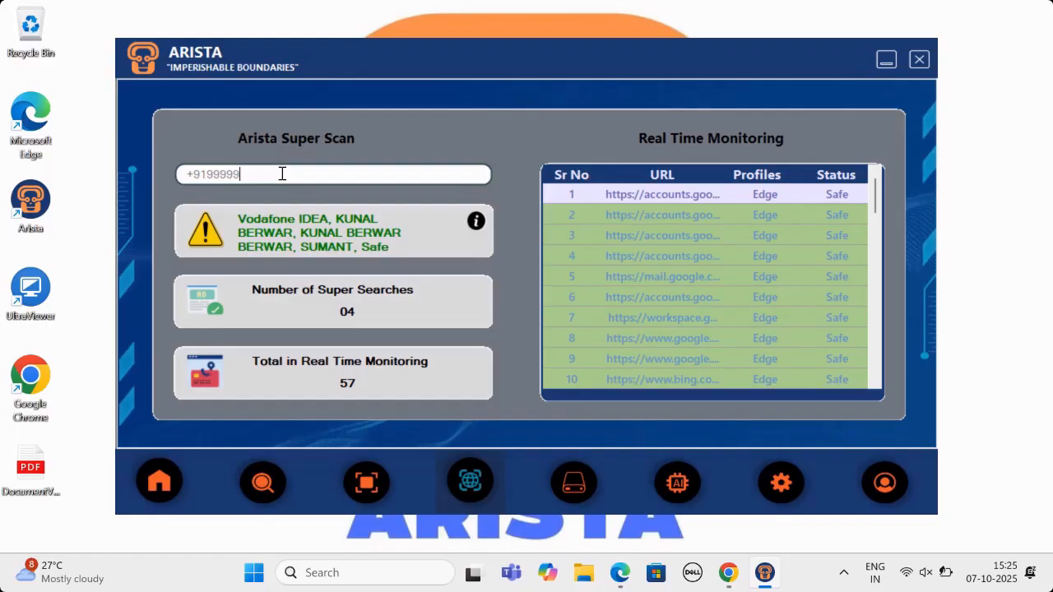
pyautogui.press('Backspace')
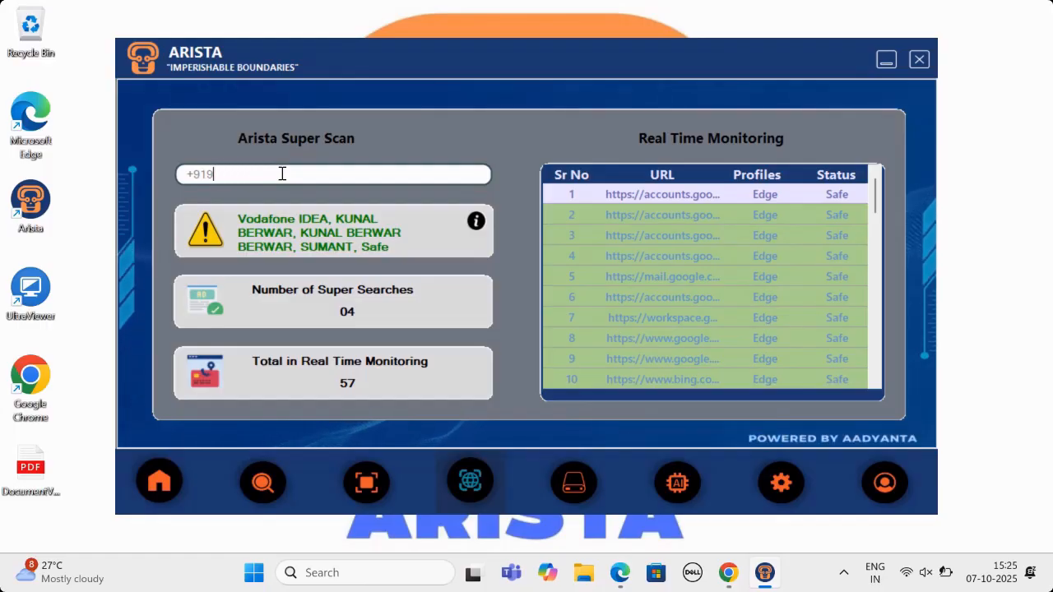
pyautogui.write('333')
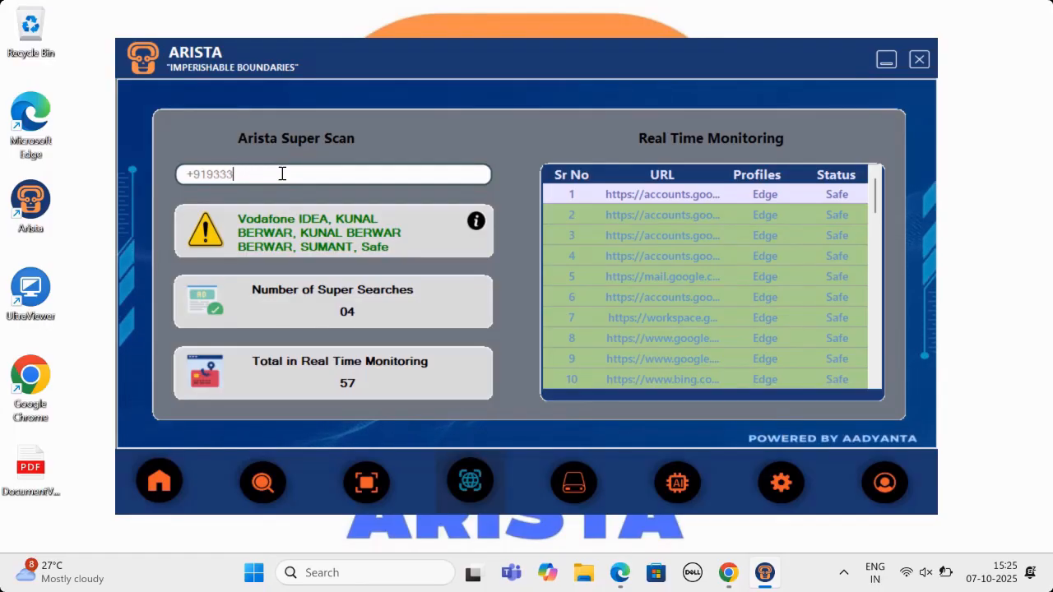
pyautogui.write('333364')
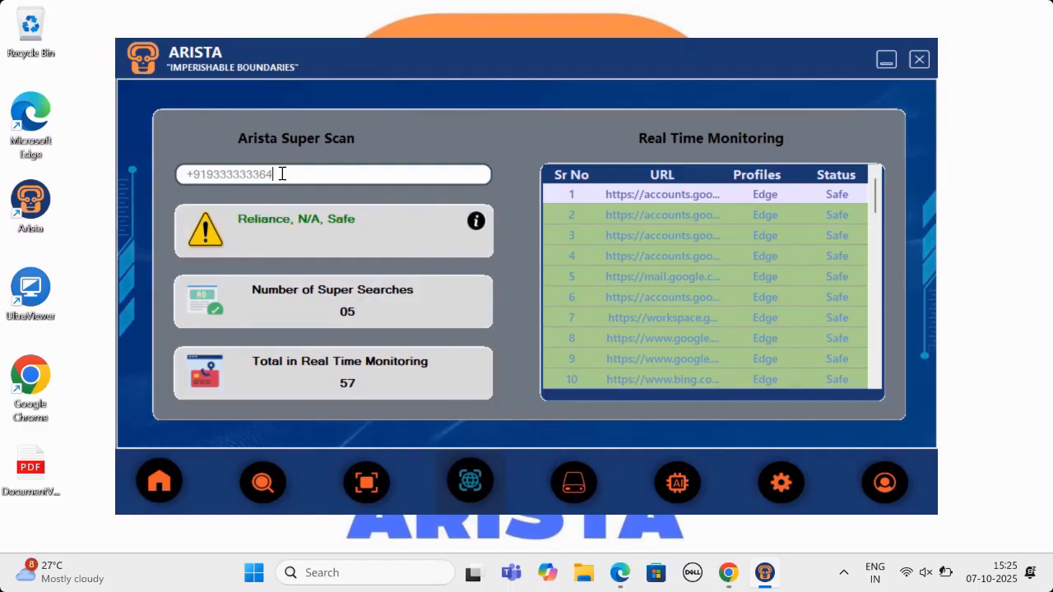
pyautogui.moveTo(321, 234)
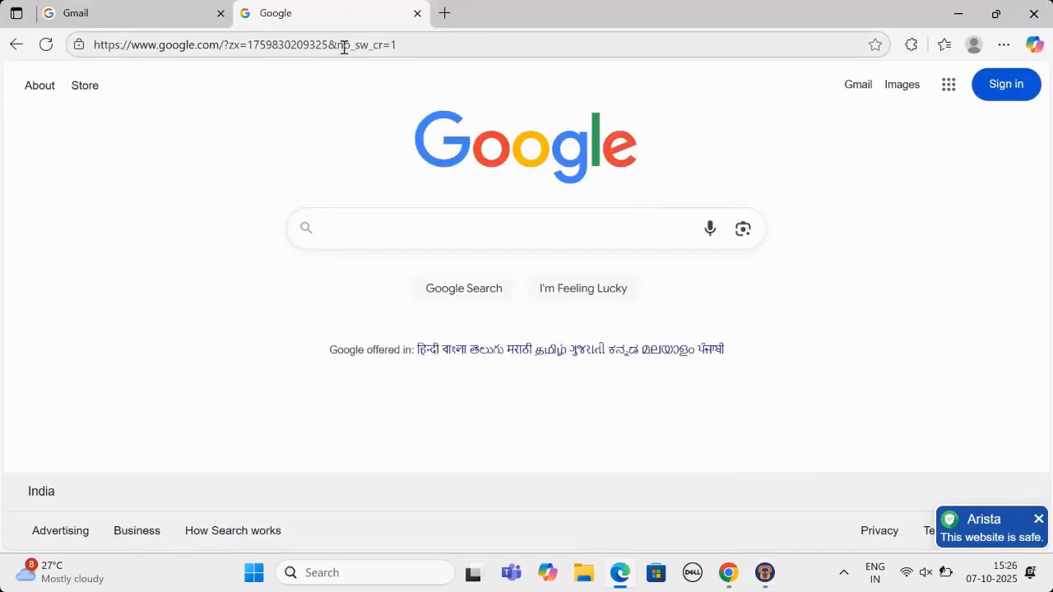
# Search Google for instagram and visit the Instagram result, flagged safe by Arista.
pyautogui.click(510, 227)
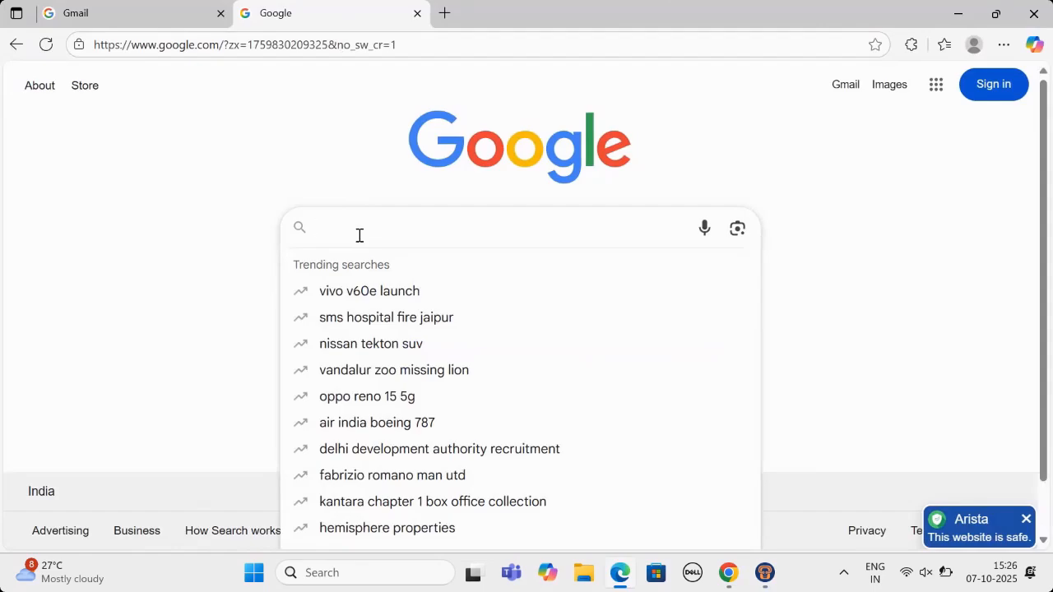
pyautogui.write('instagram')
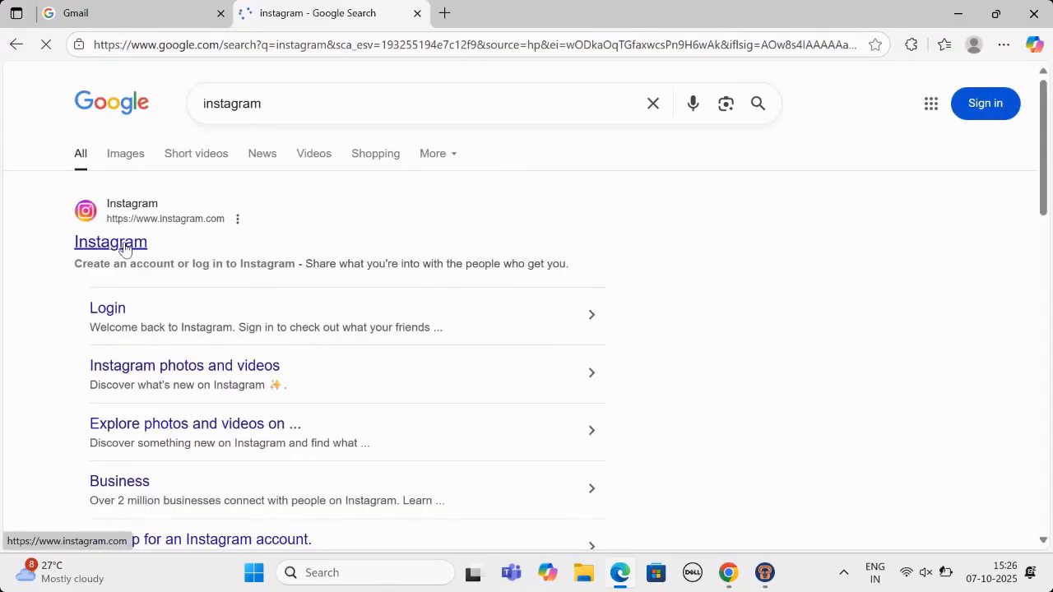
pyautogui.click(110, 242)
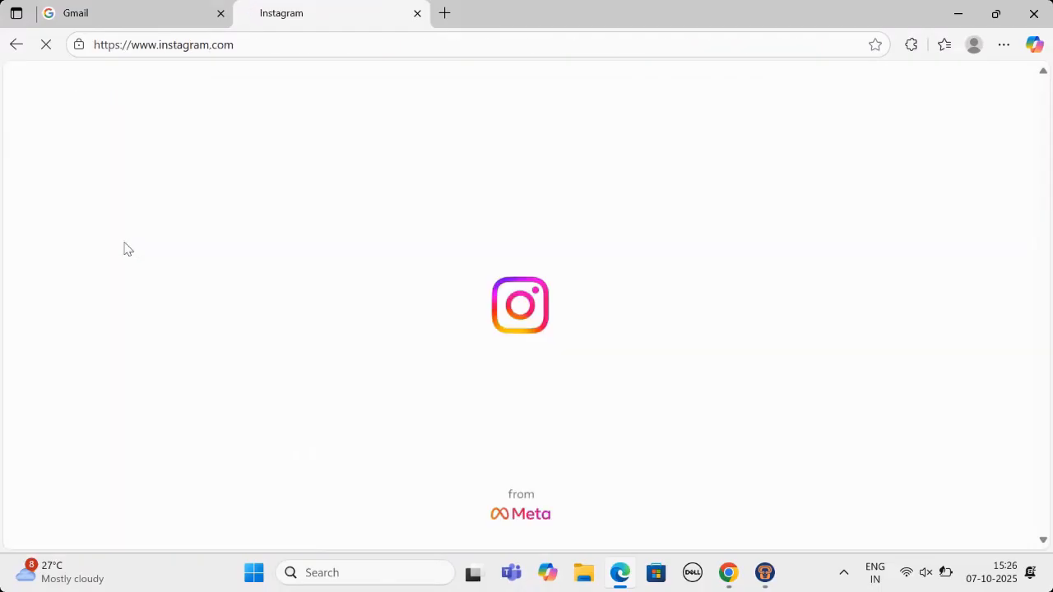
pyautogui.moveTo(941, 530)
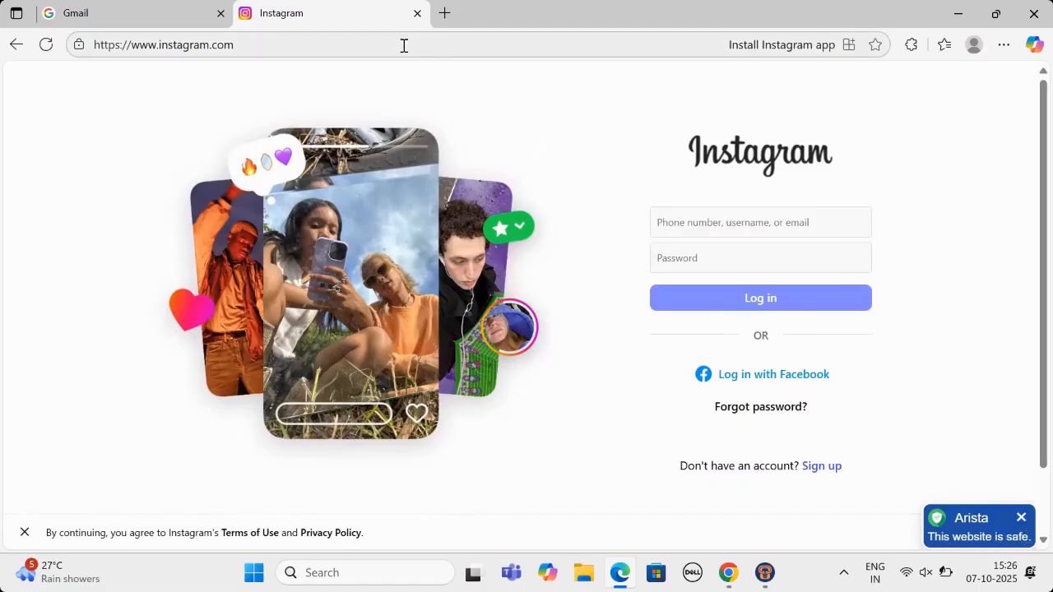
# Visit youtube.com, then head to travellaunchers.com via the address bar.
pyautogui.write('y')
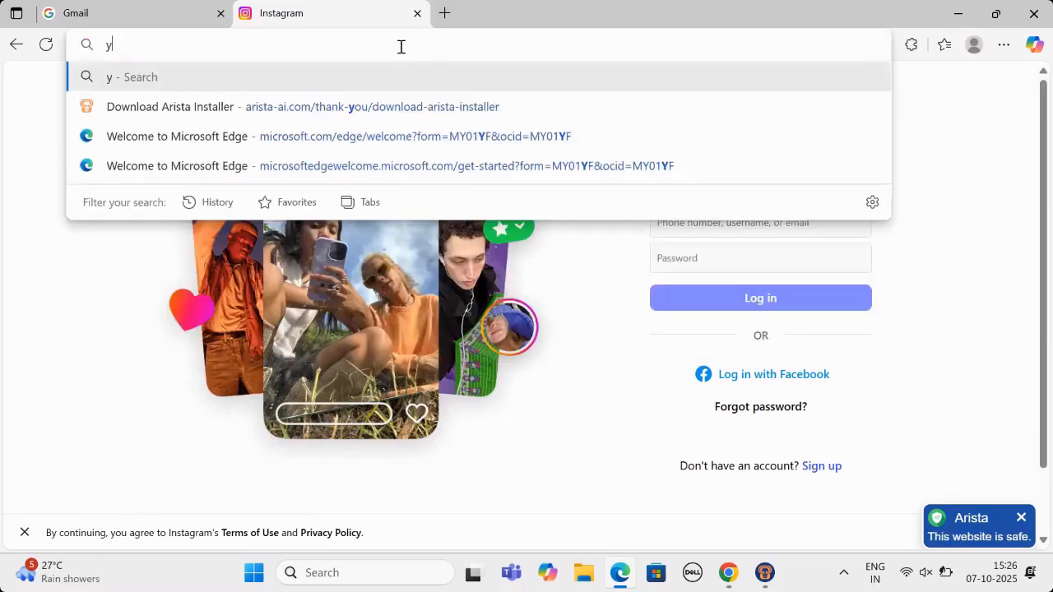
pyautogui.write('outube.com')
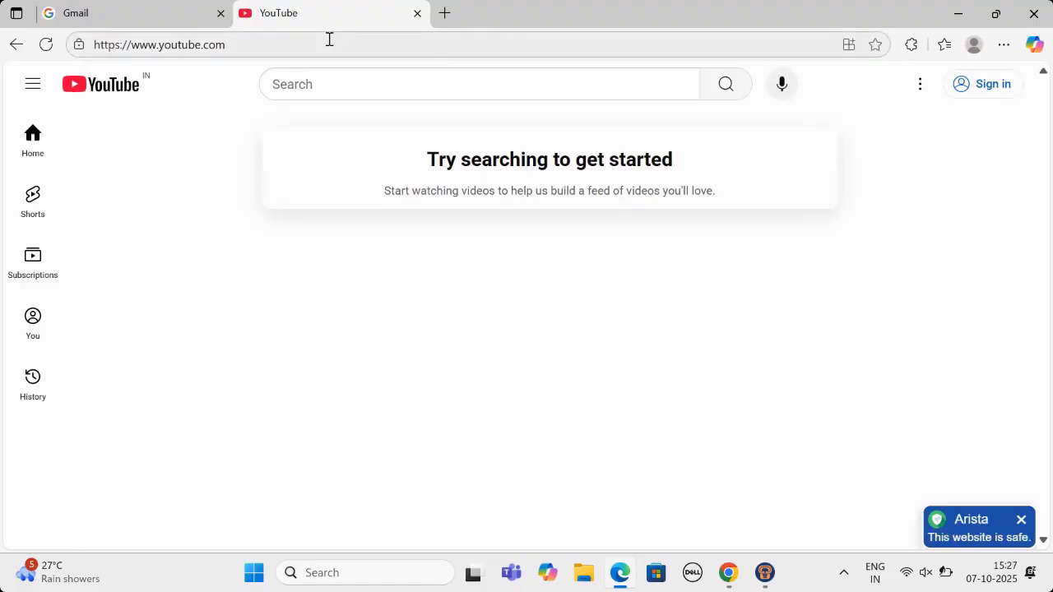
pyautogui.write('travellaunchers.com')
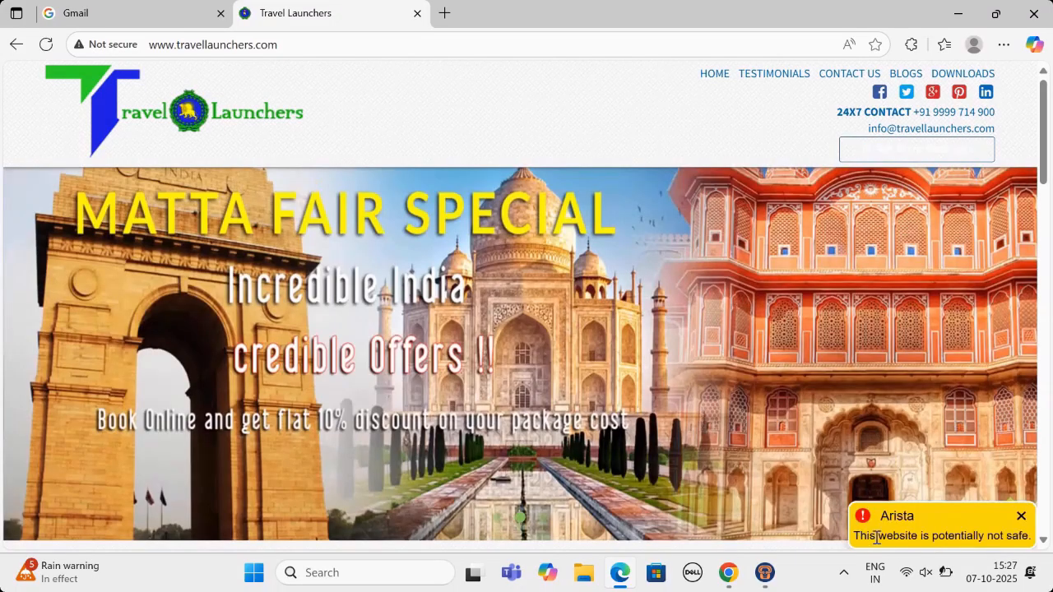
pyautogui.moveTo(1030, 550)
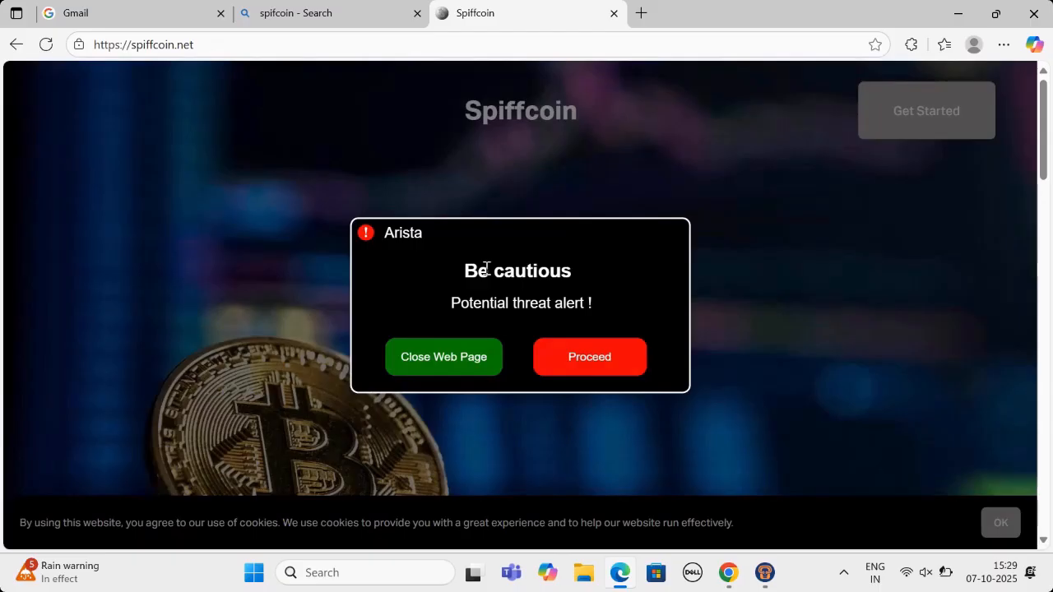
pyautogui.moveTo(444, 365)
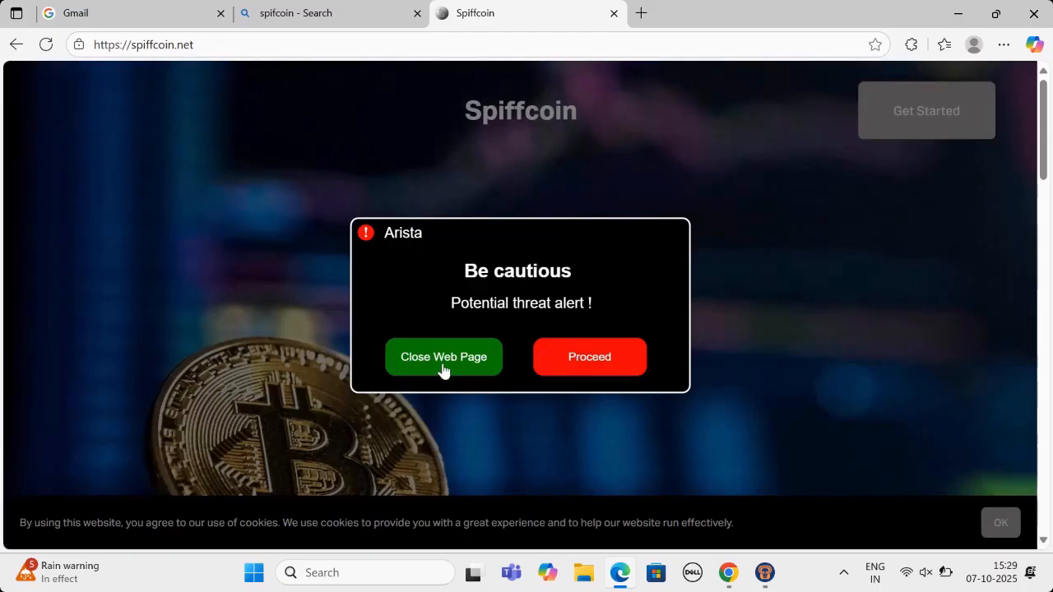
pyautogui.moveTo(556, 354)
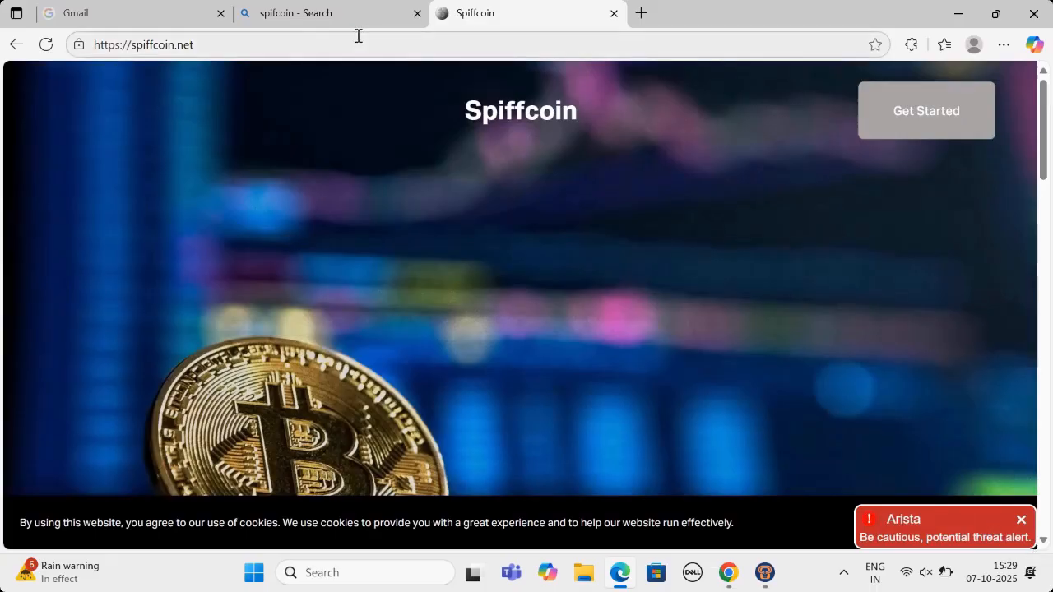
# Visit spiffcoin.net and close the web page from Arista's Be cautious threat alert.
pyautogui.click(46, 45)
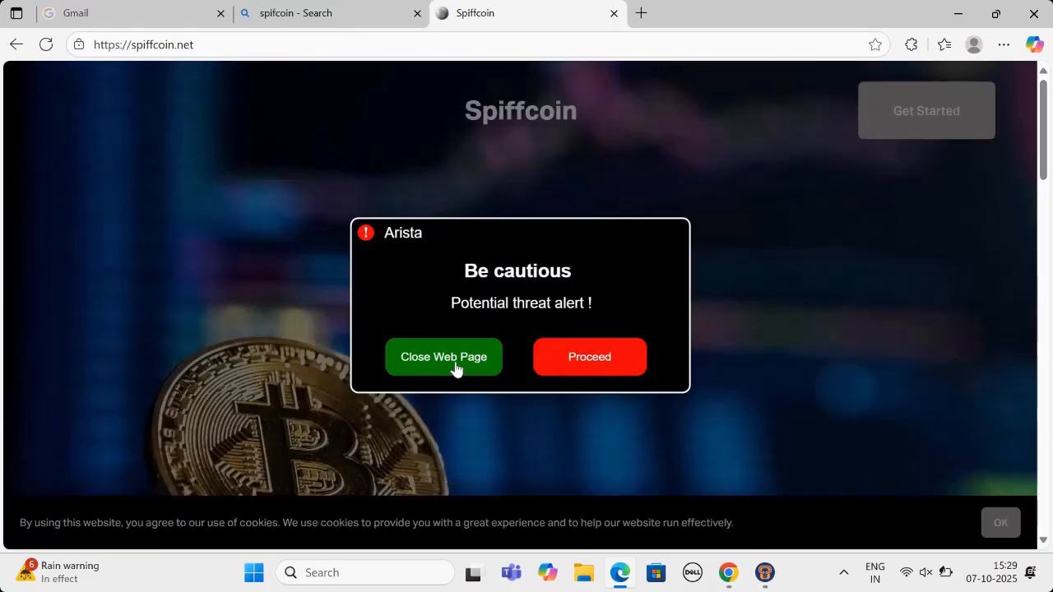
pyautogui.click(444, 355)
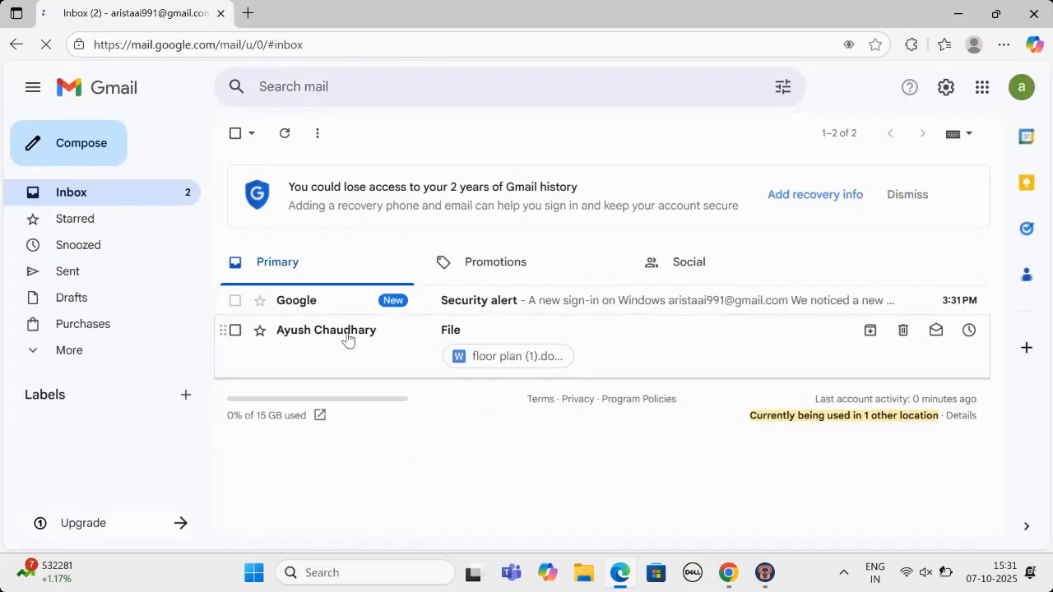
# Download the floor plan (1).docm attachment from the 'File' email in Gmail.
pyautogui.click(325, 329)
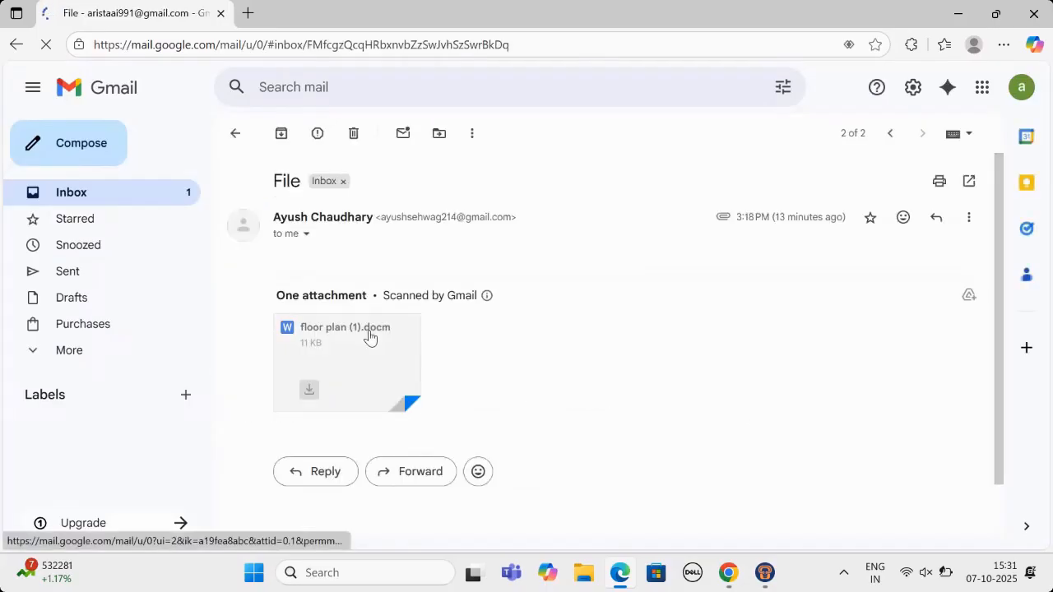
pyautogui.moveTo(392, 342)
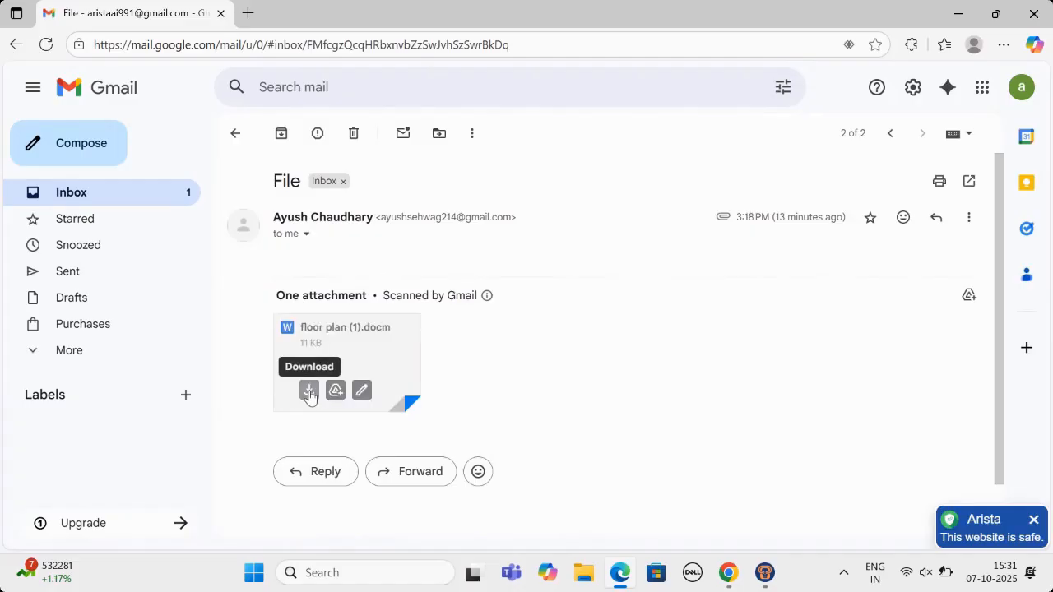
pyautogui.click(309, 390)
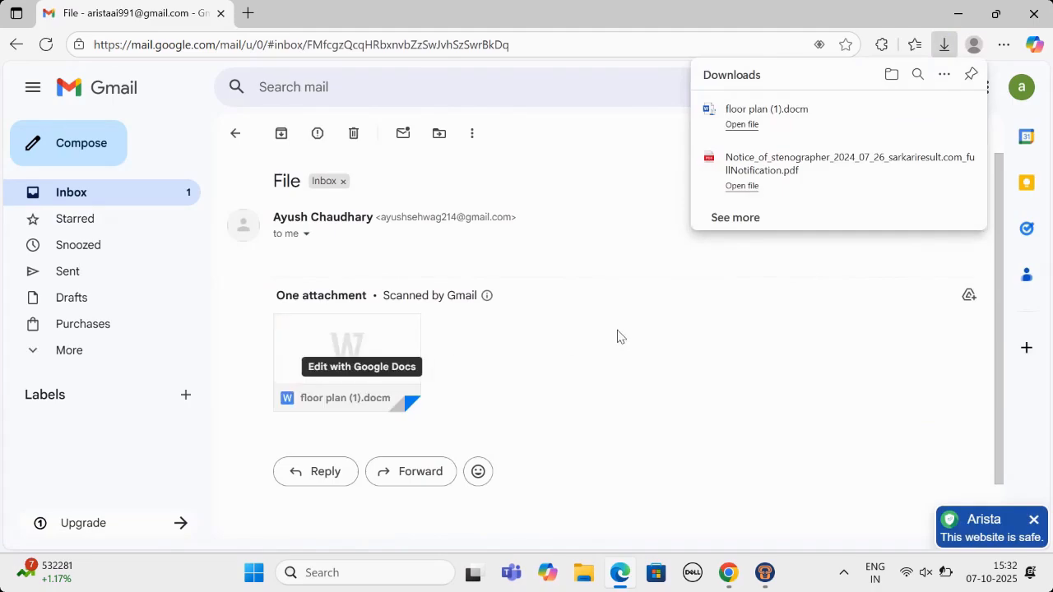
pyautogui.moveTo(698, 252)
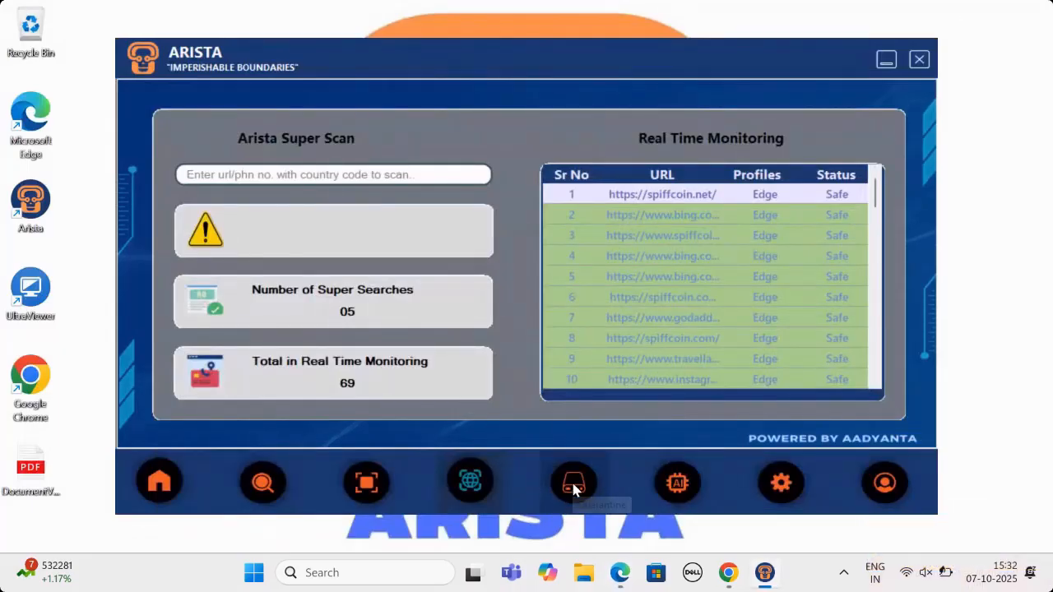
# View the quarantined floor plan file in Arista and search Windows for the Downloads folder.
pyautogui.click(573, 482)
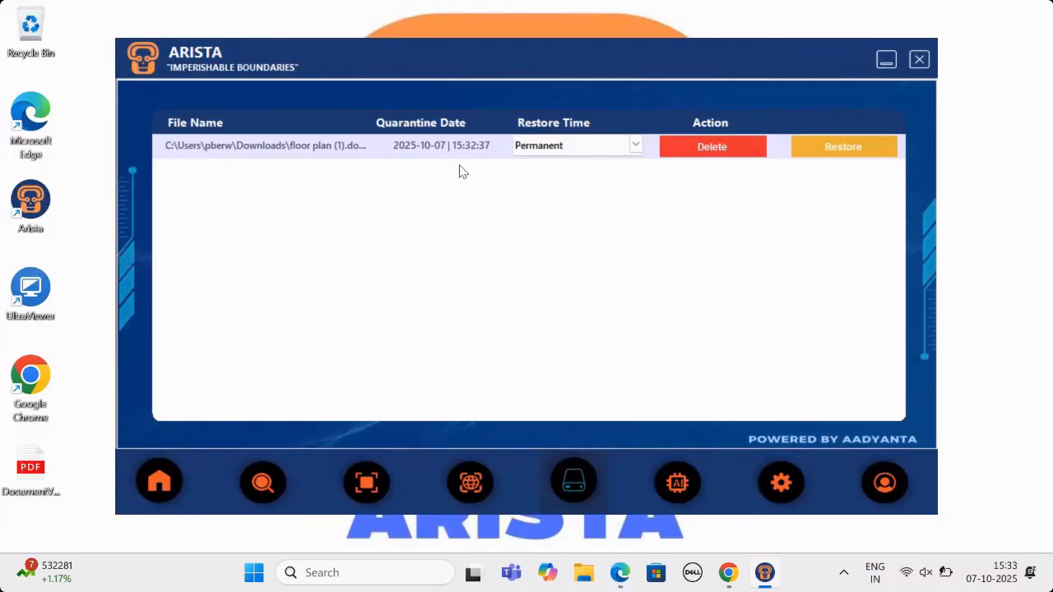
pyautogui.moveTo(321, 530)
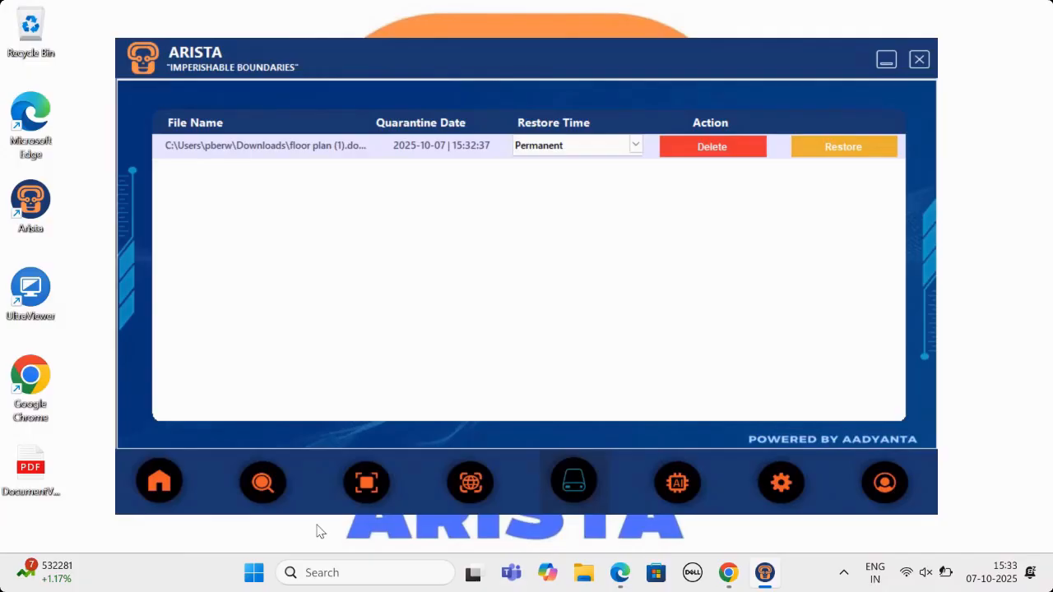
pyautogui.click(370, 573)
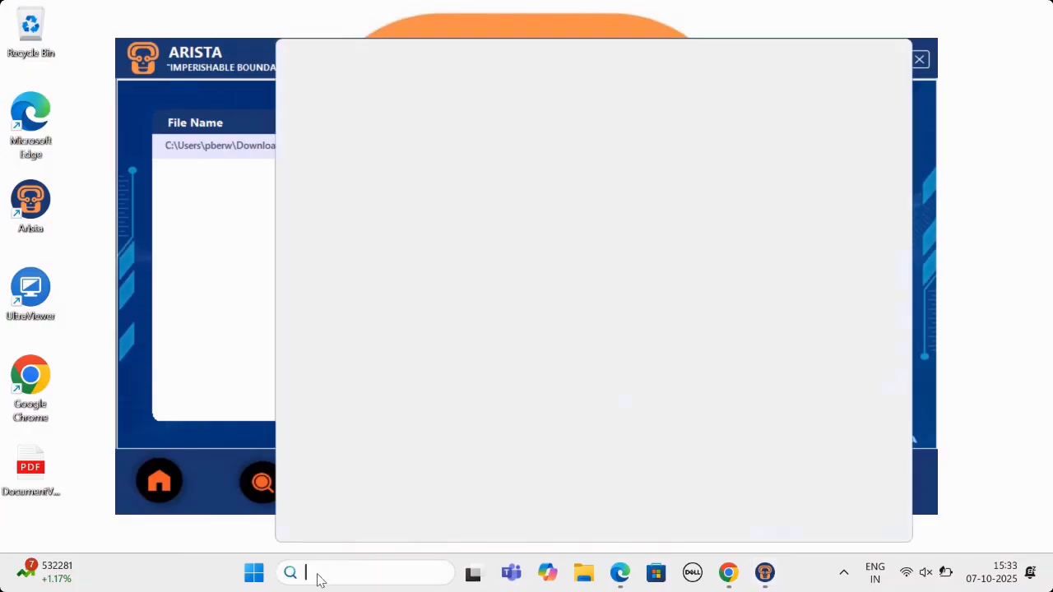
pyautogui.write('down')
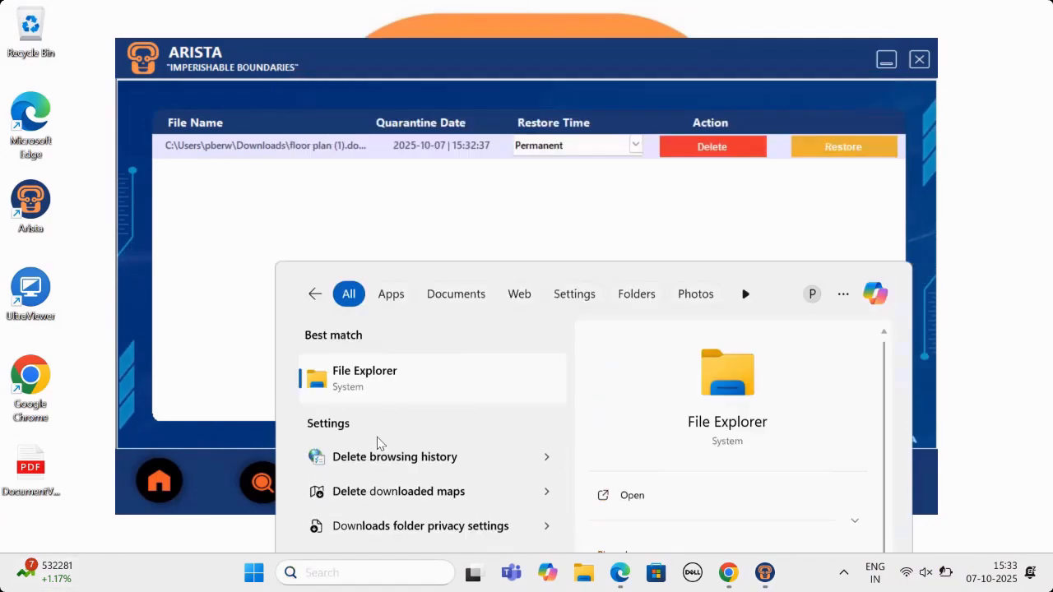
pyautogui.click(365, 377)
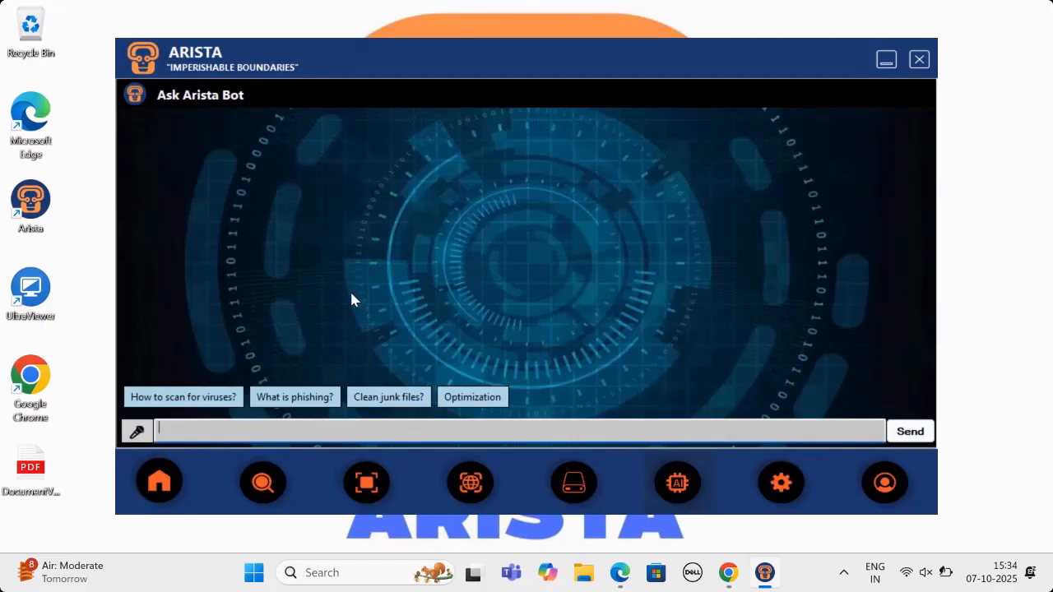
pyautogui.moveTo(234, 380)
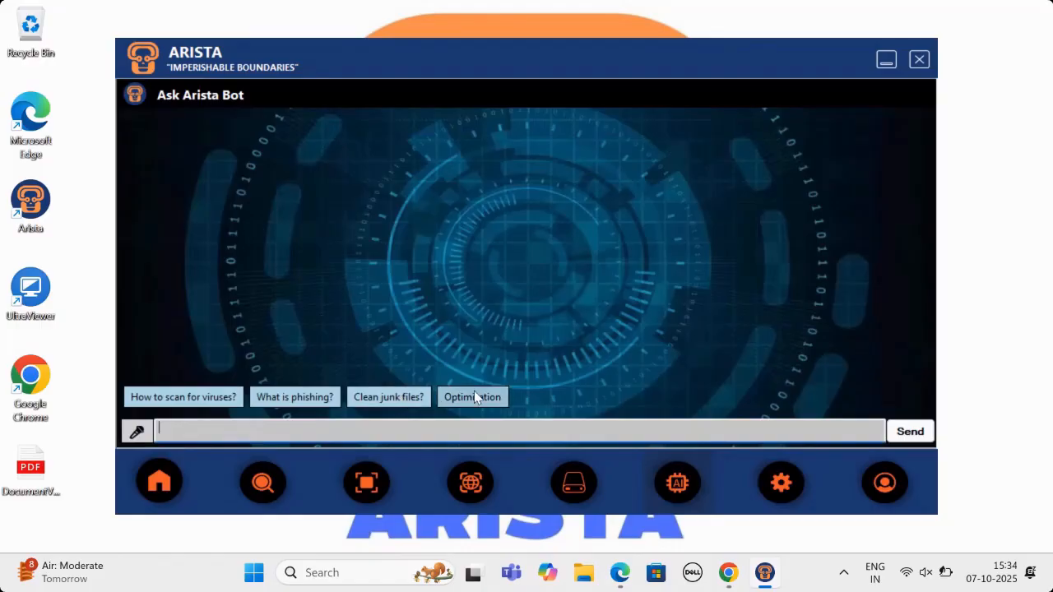
# Ask the Arista Bot the suggested 'Optimization' question.
pyautogui.click(780, 484)
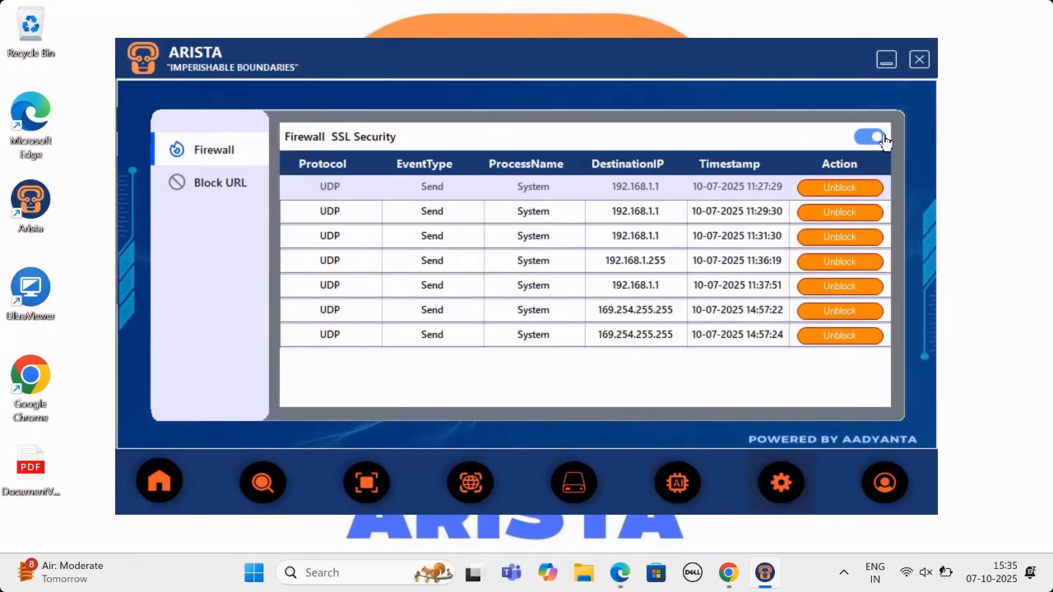
# Check the Firewall SSL Security toggle on Arista's firewall log page.
pyautogui.click(869, 135)
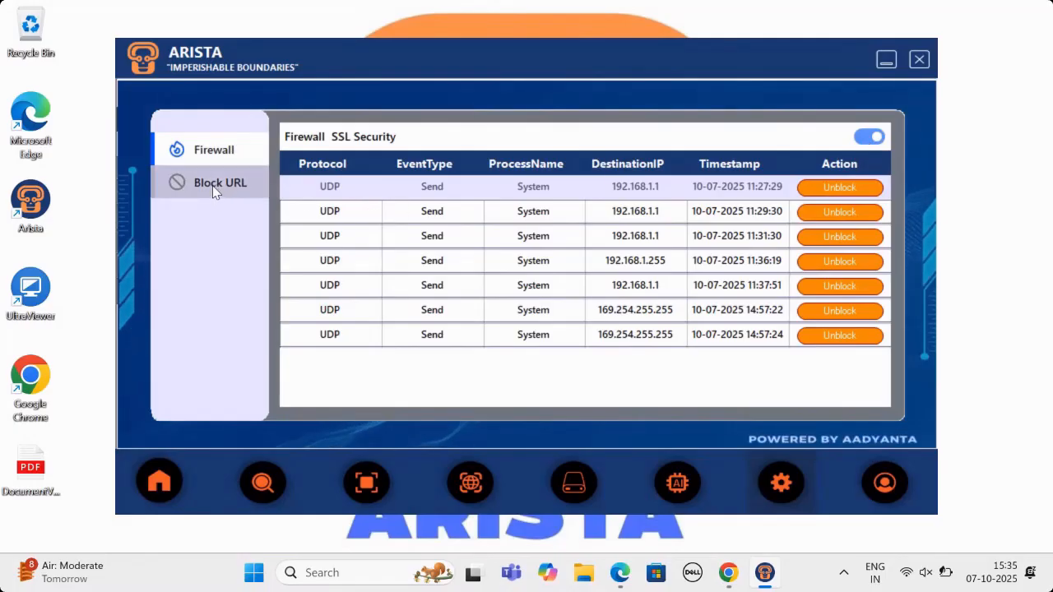
# In Block URL, switch the category from socialMedia to ott.
pyautogui.click(220, 181)
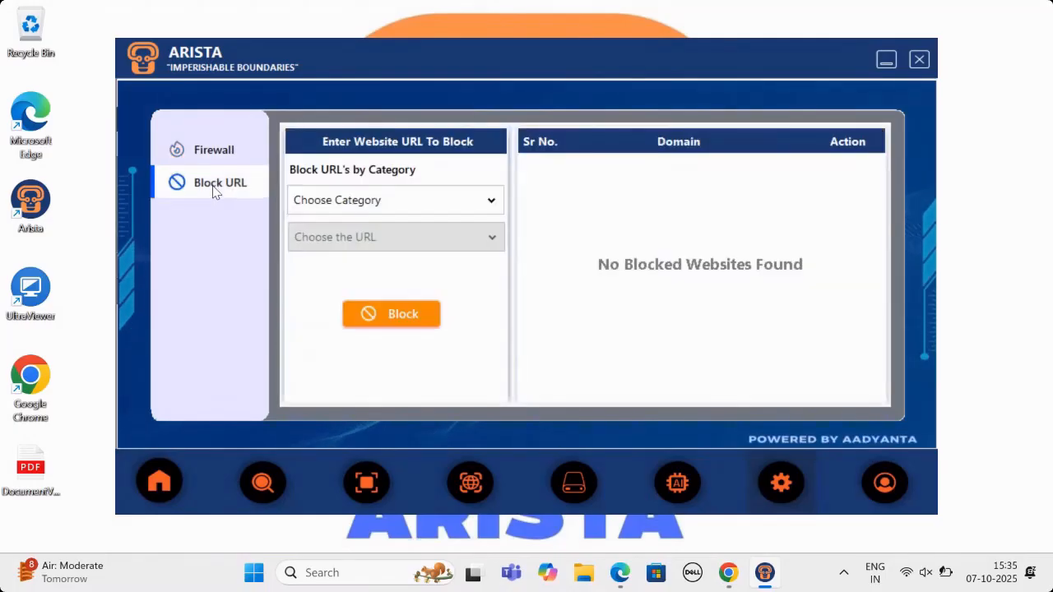
pyautogui.click(395, 201)
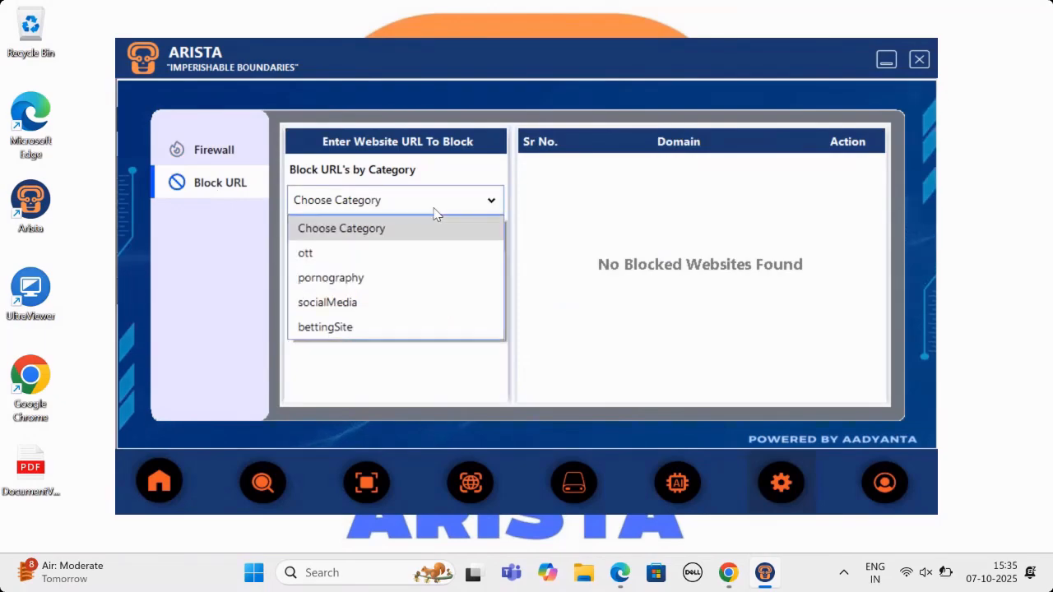
pyautogui.click(327, 303)
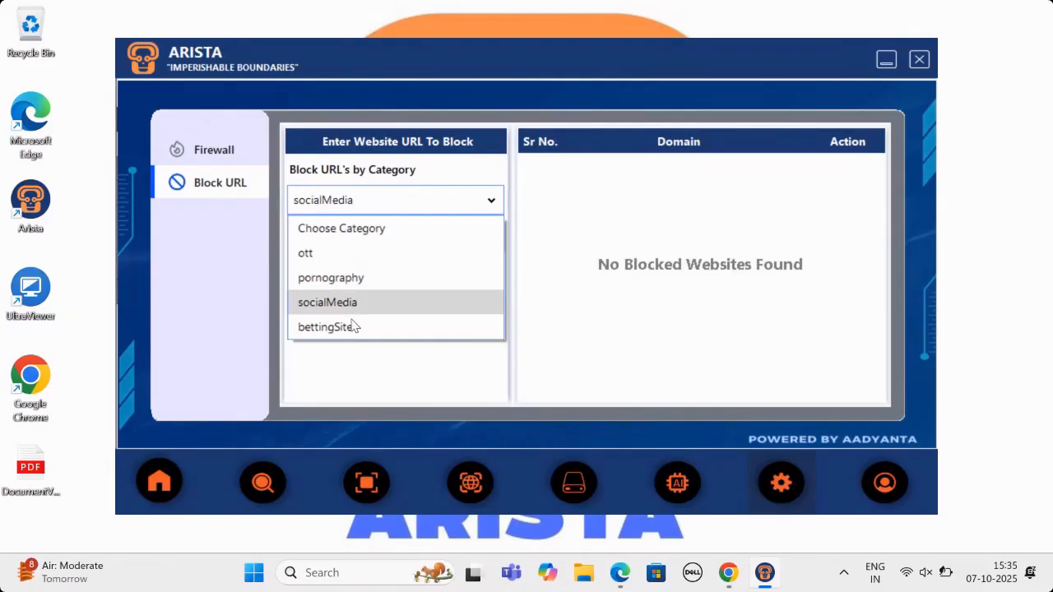
pyautogui.click(306, 253)
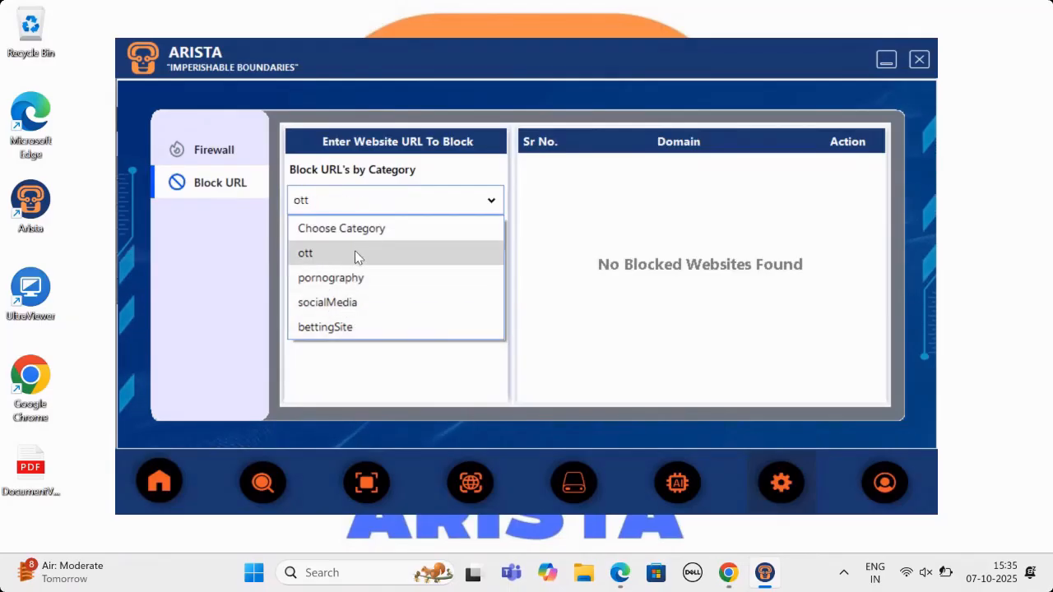
pyautogui.click(306, 254)
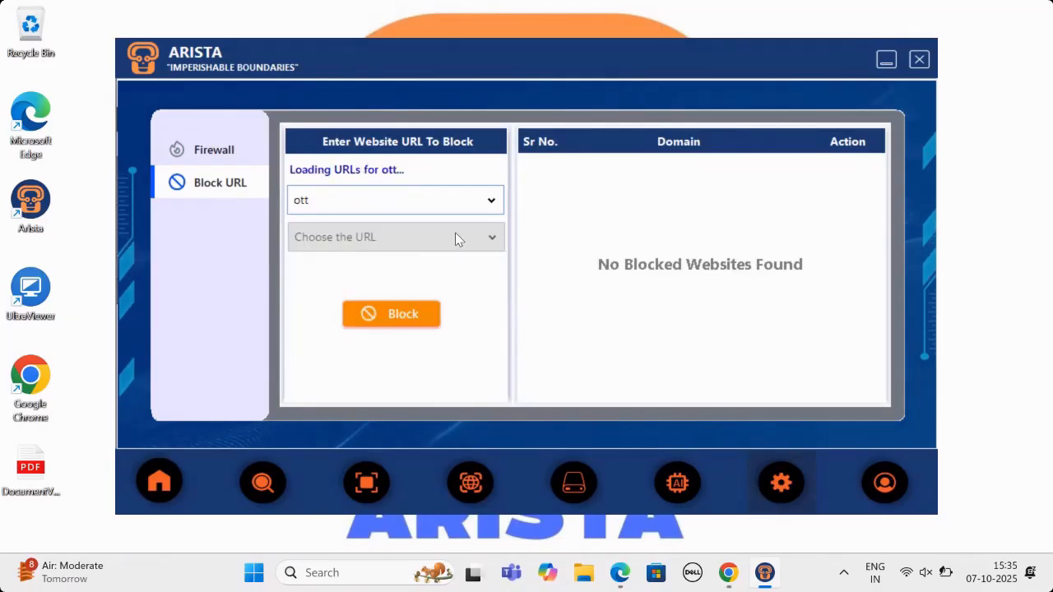
pyautogui.click(394, 237)
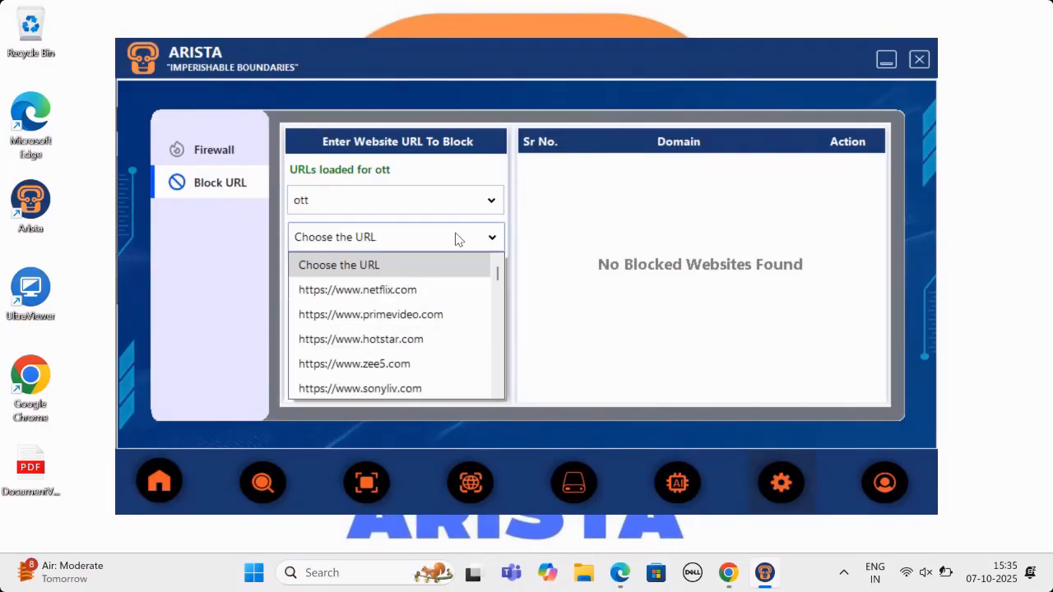
pyautogui.click(371, 314)
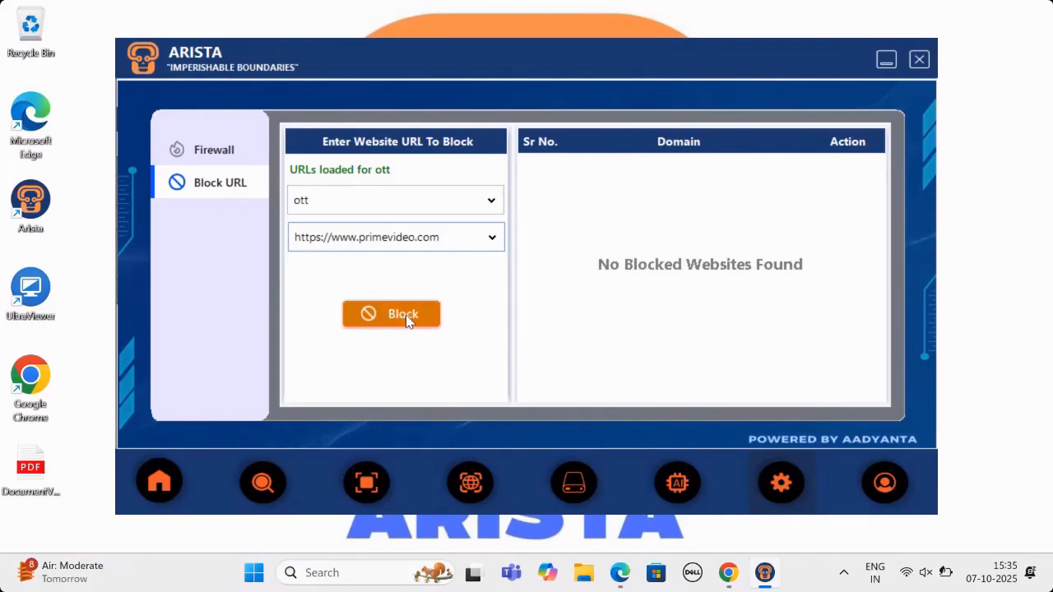
pyautogui.click(391, 314)
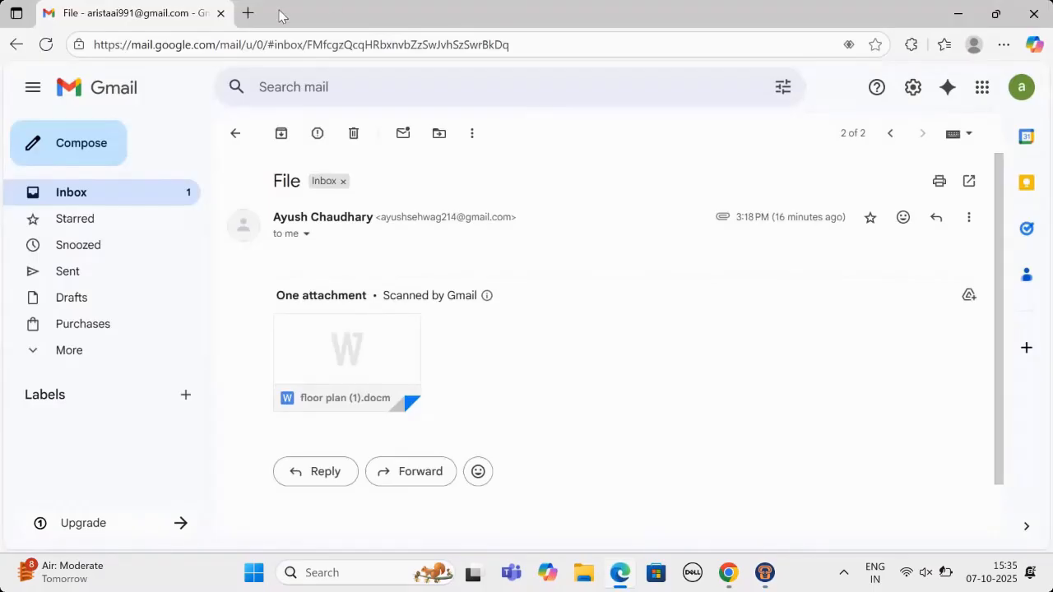
# Start entering primevideo in a new Edge tab to test the block.
pyautogui.click(247, 13)
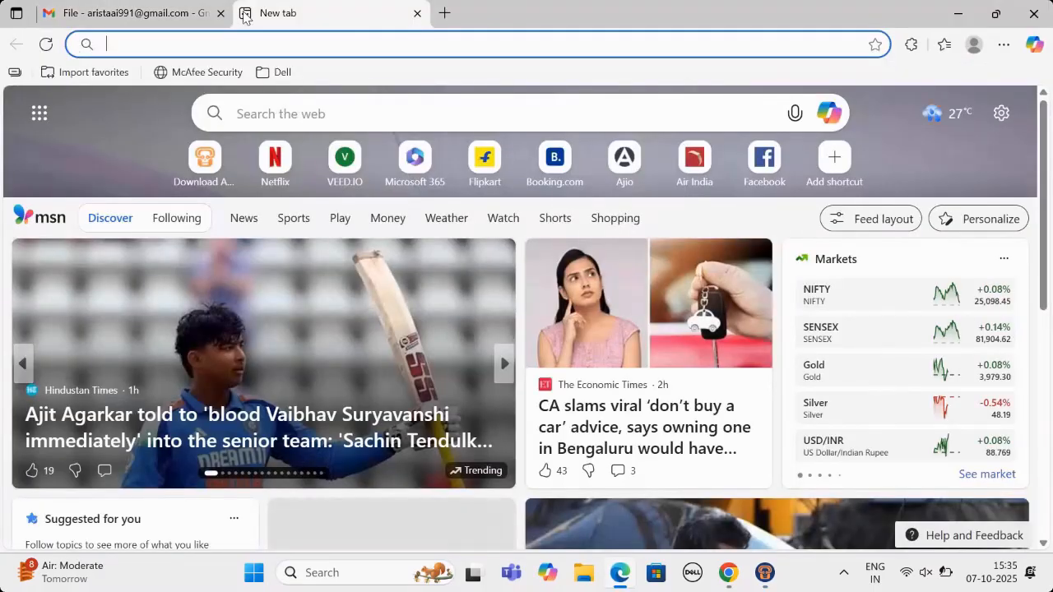
pyautogui.write('primevid')
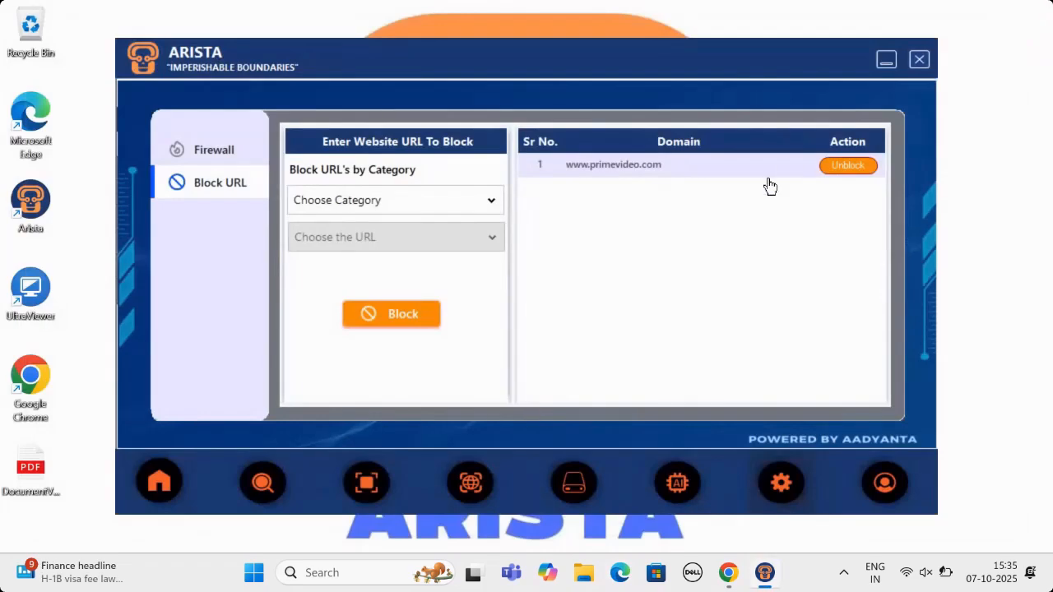
pyautogui.click(847, 165)
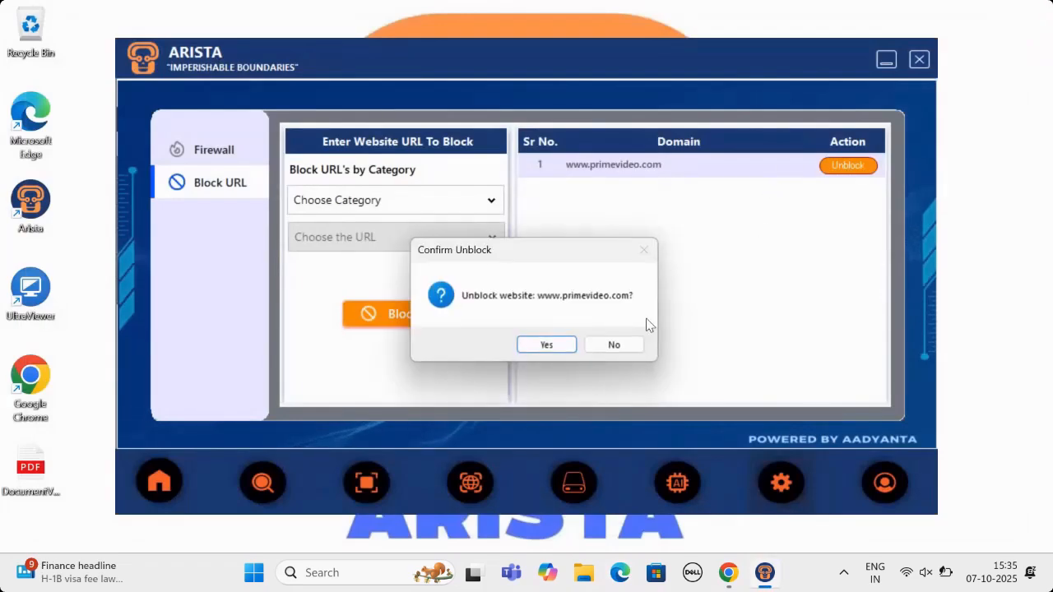
pyautogui.click(546, 344)
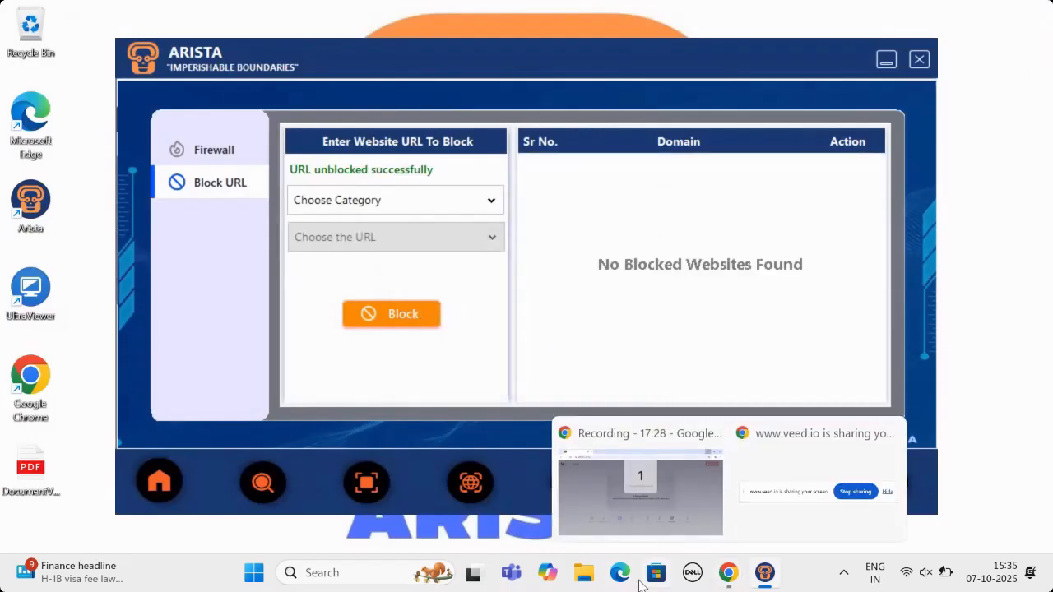
pyautogui.click(727, 572)
pyautogui.write('p')
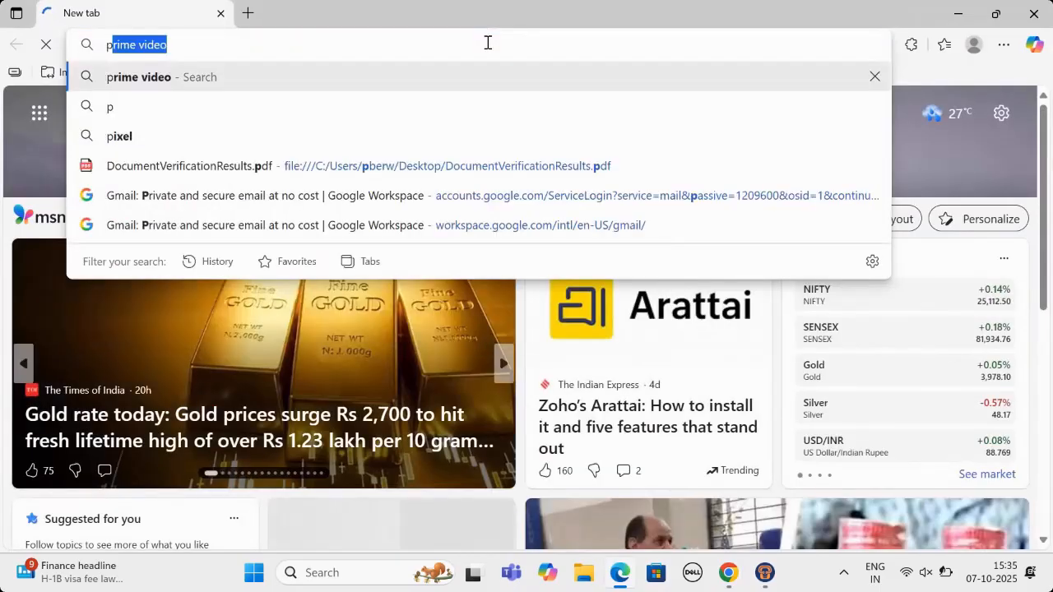